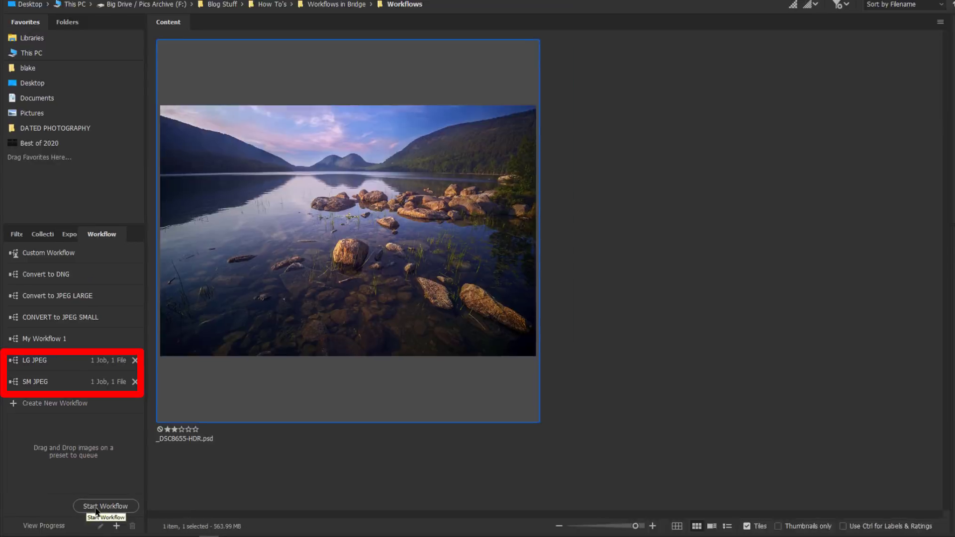
# Start the queued LG JPEG and SM JPEG workflows on the lake photo PSD
pyautogui.click(105, 506)
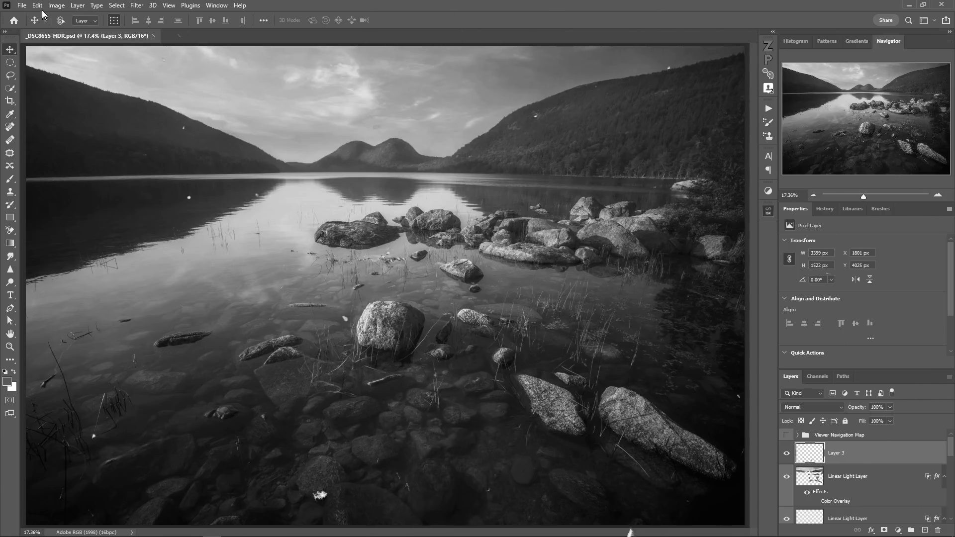
# Save the lake photo as a full-size JPEG copy
pyautogui.click(21, 5)
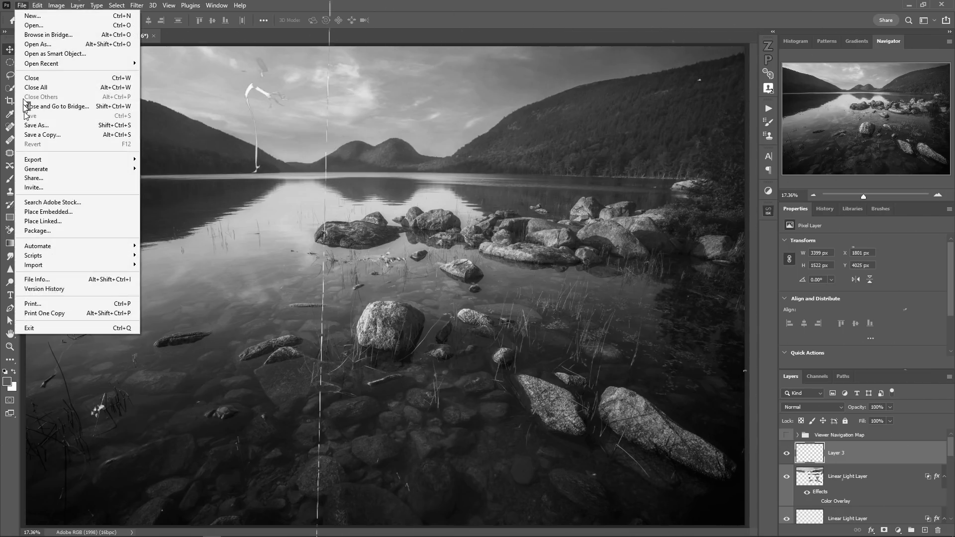
pyautogui.click(36, 125)
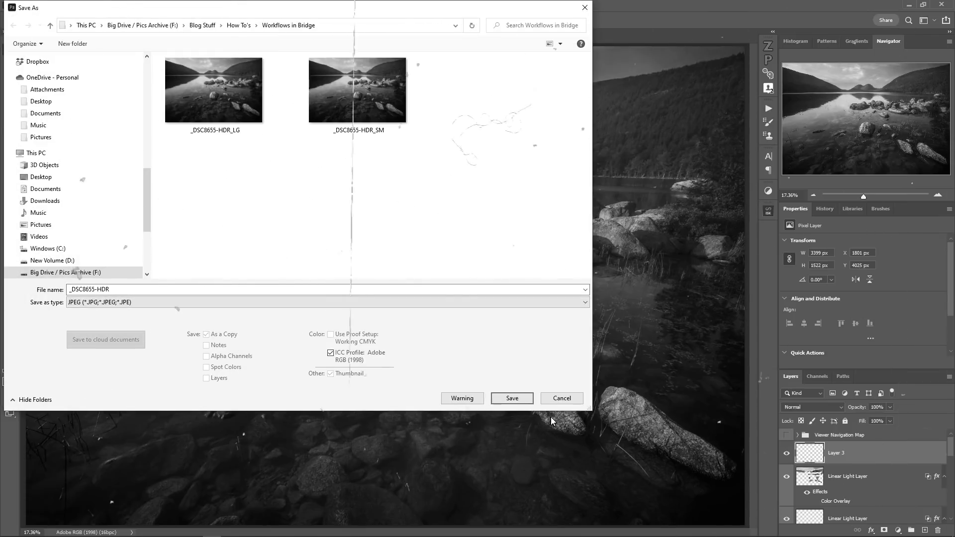
pyautogui.click(511, 398)
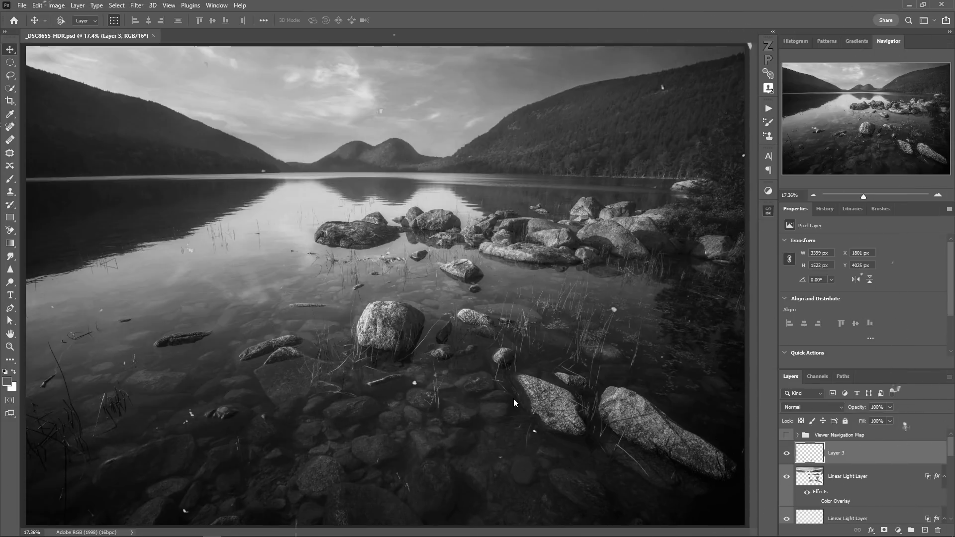
pyautogui.press('ctrl+s')
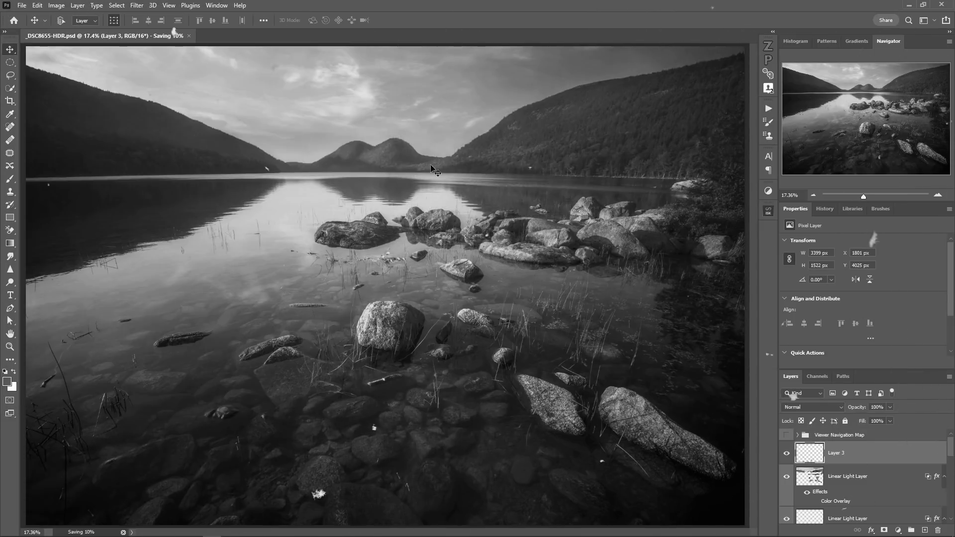
# Shrink the image in Image Size by entering a smaller width of 12
pyautogui.click(56, 5)
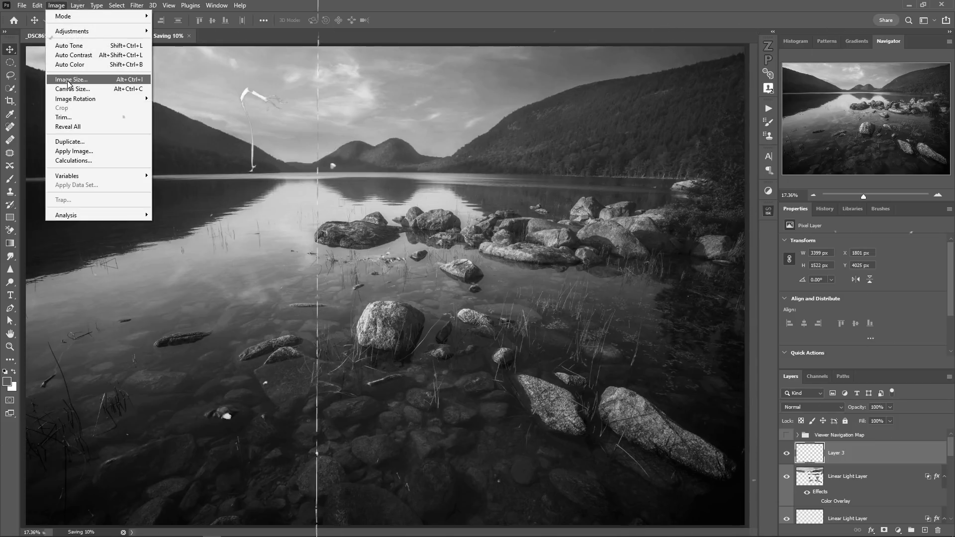
pyautogui.click(71, 79)
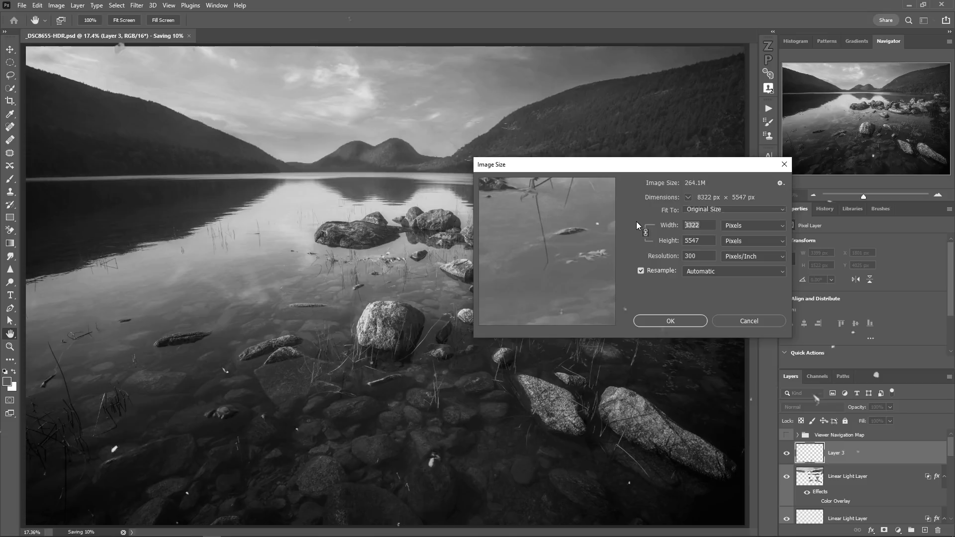
pyautogui.write('12')
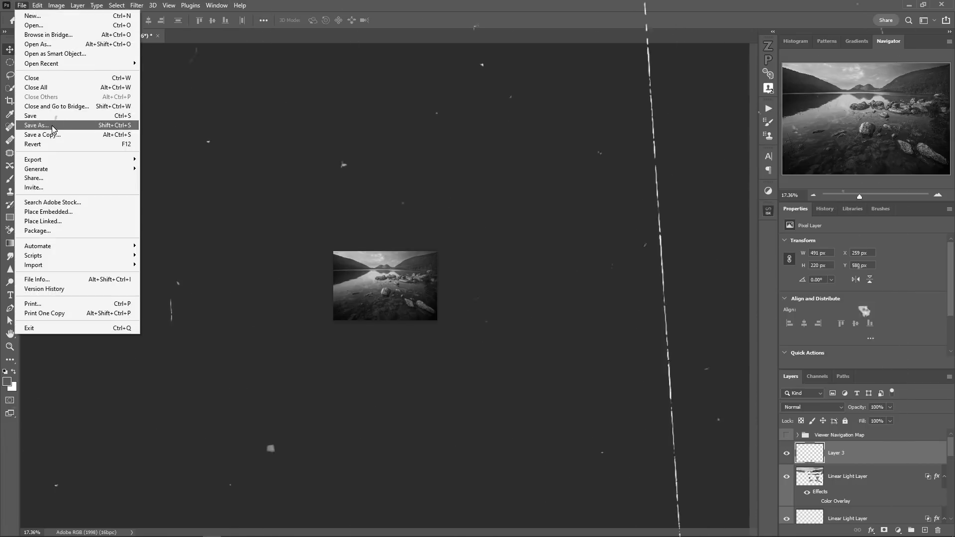
# Save the shrunken image as a small JPEG copy named with -sm
pyautogui.click(35, 125)
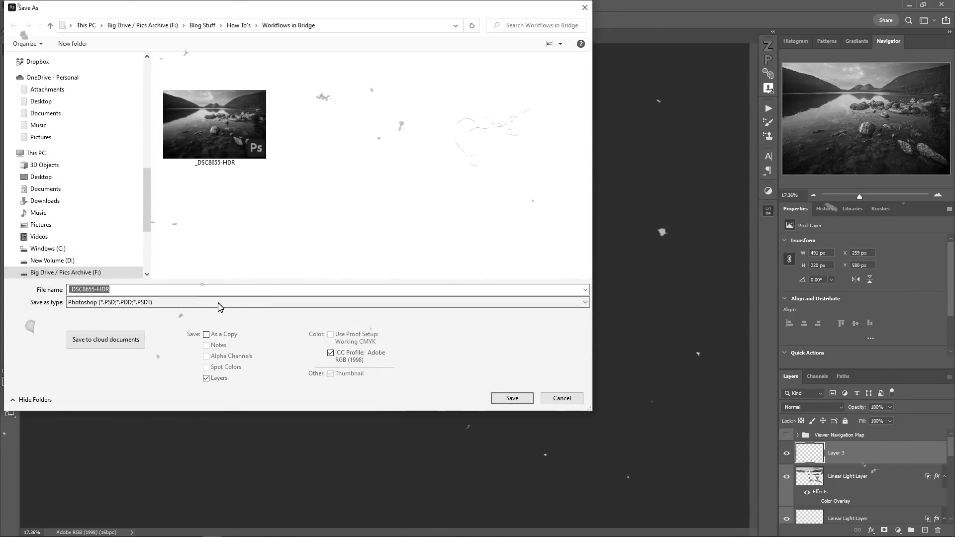
pyautogui.click(328, 302)
pyautogui.write('-sm')
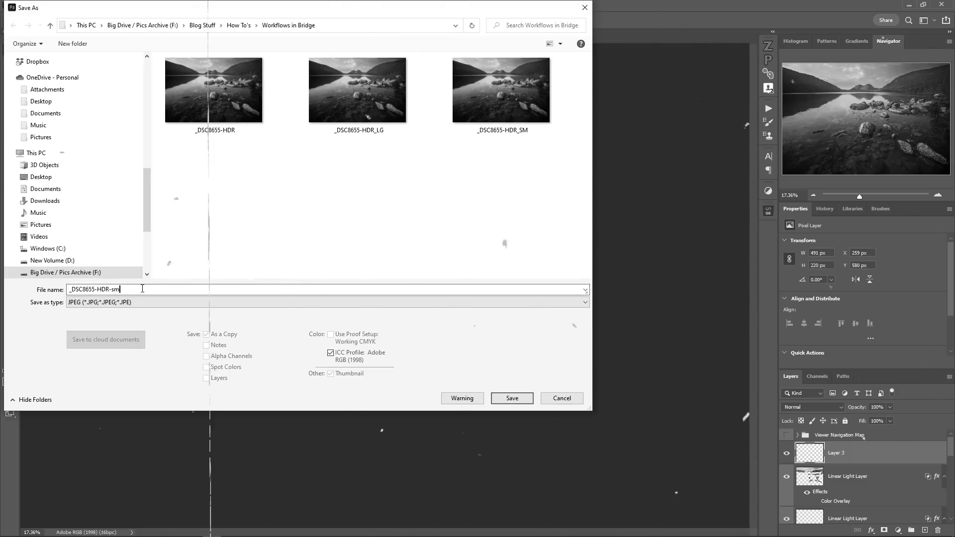
pyautogui.click(511, 398)
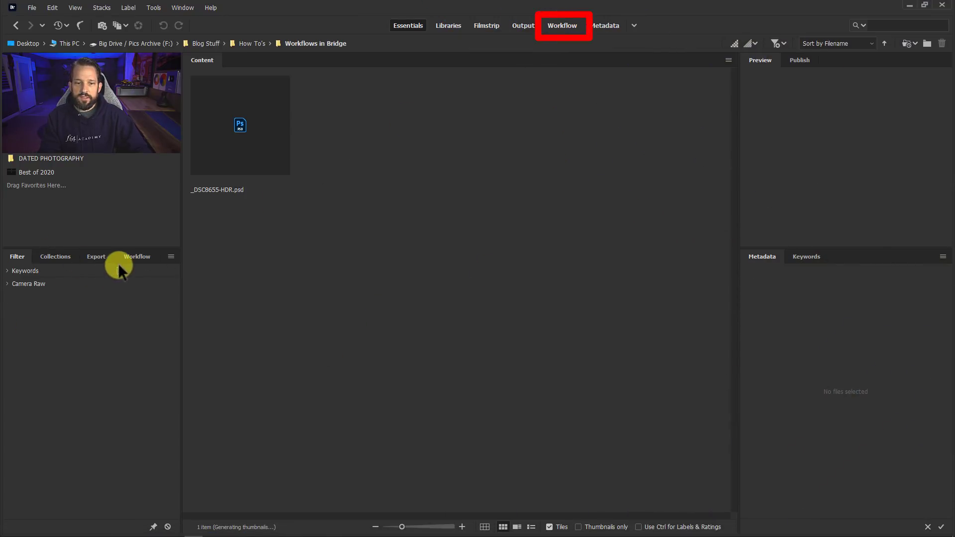
# Select the lake photo PSD and show the saved workflows, including JPEG large and JPEG small
pyautogui.click(137, 257)
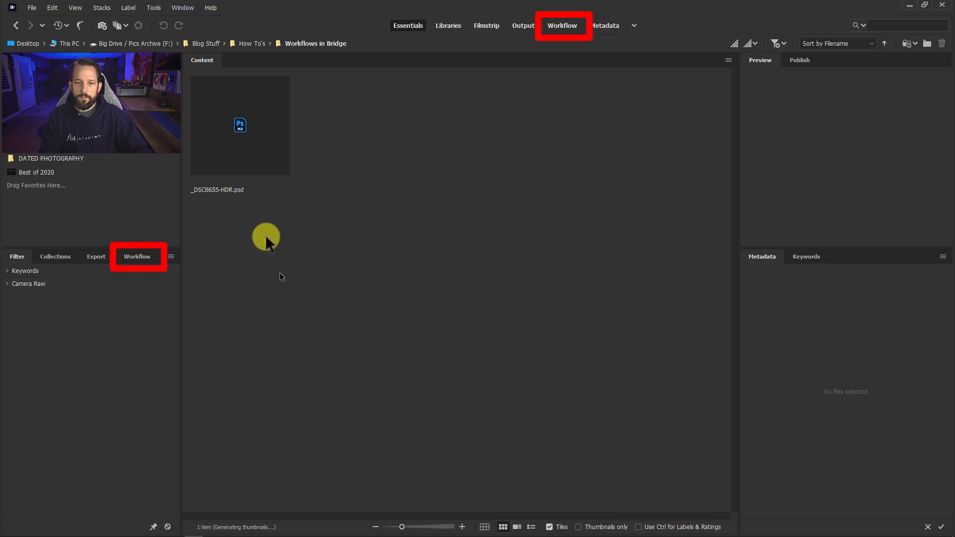
pyautogui.click(240, 124)
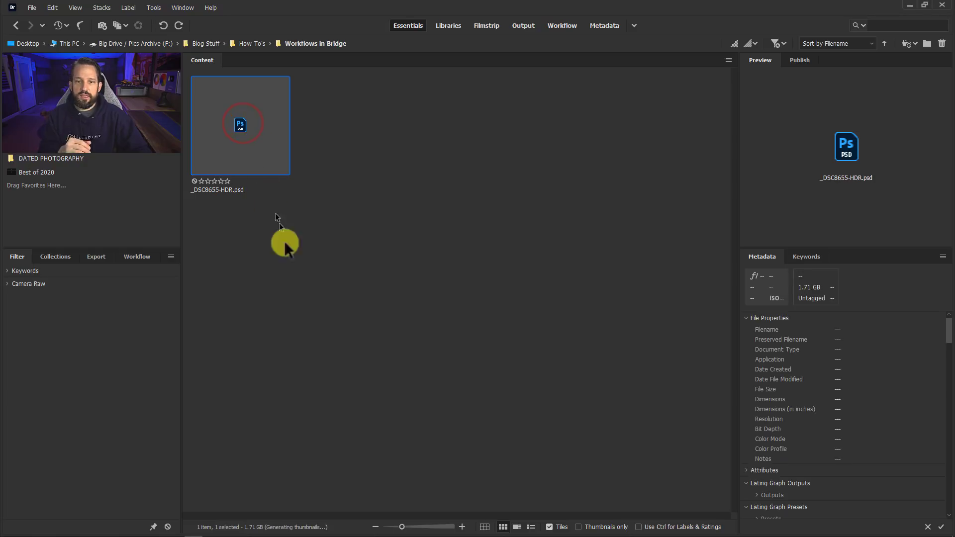
pyautogui.moveTo(426, 128)
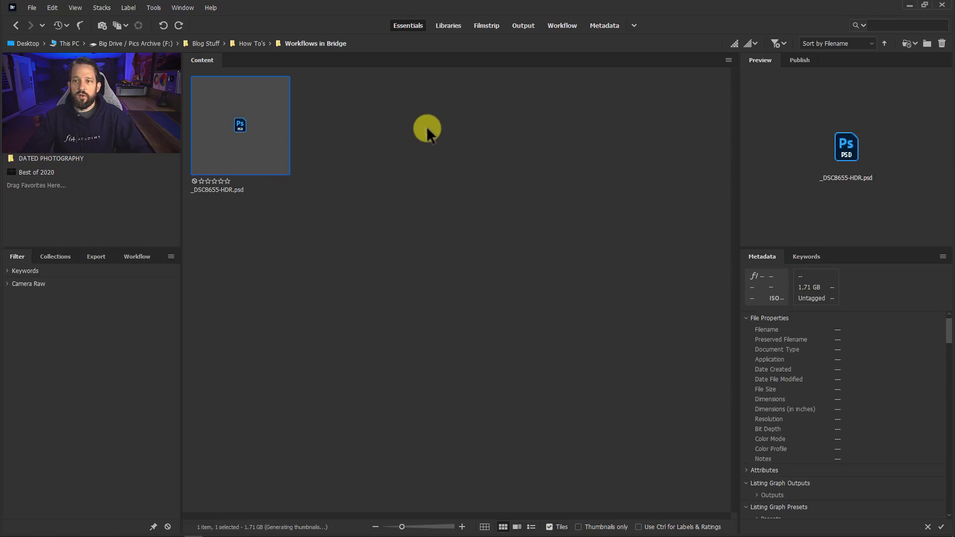
pyautogui.moveTo(469, 156)
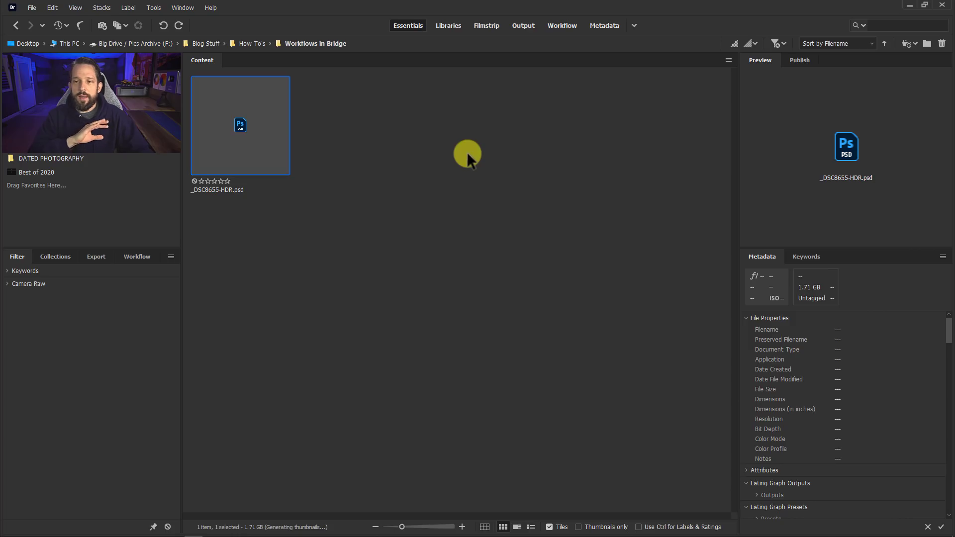
pyautogui.click(136, 256)
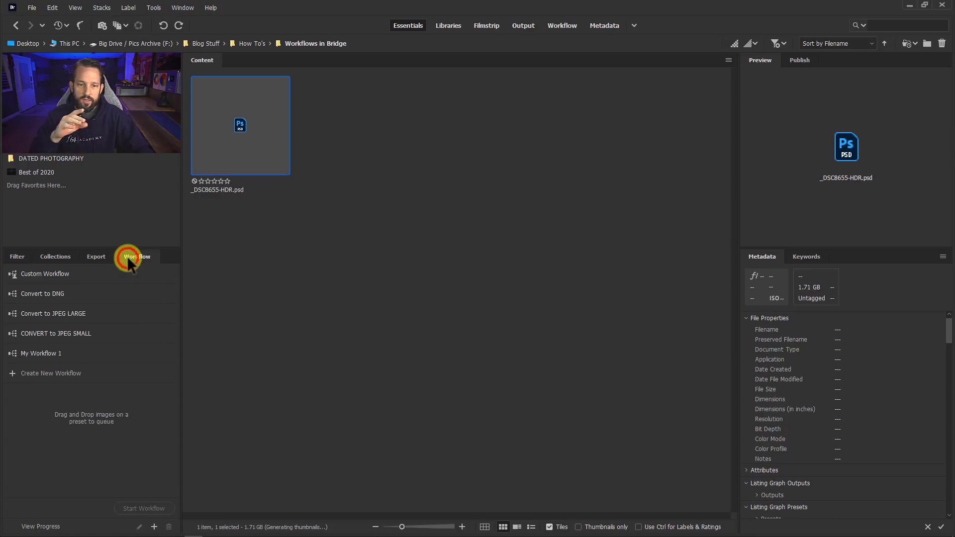
pyautogui.click(137, 257)
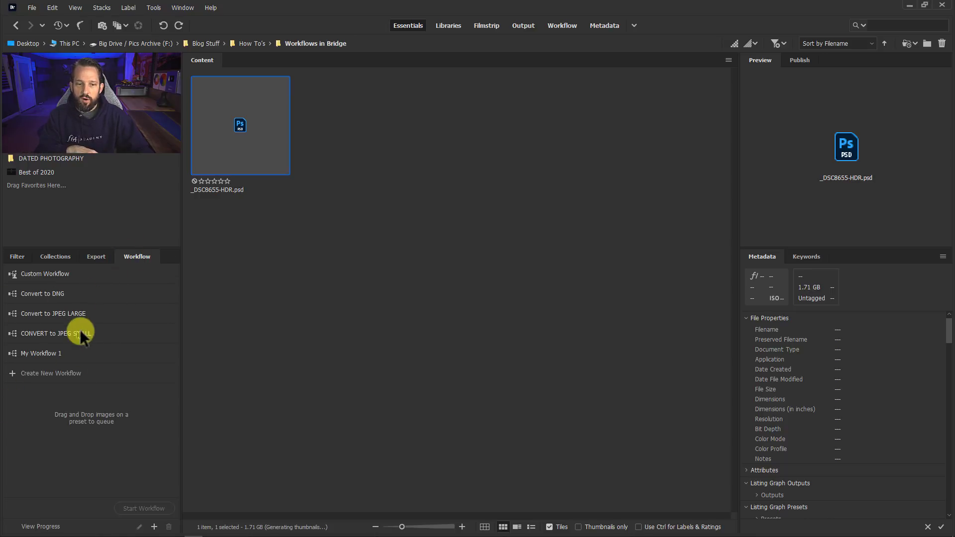
# Switch to the Workflow workspace with the saved workflows list showing
pyautogui.click(561, 25)
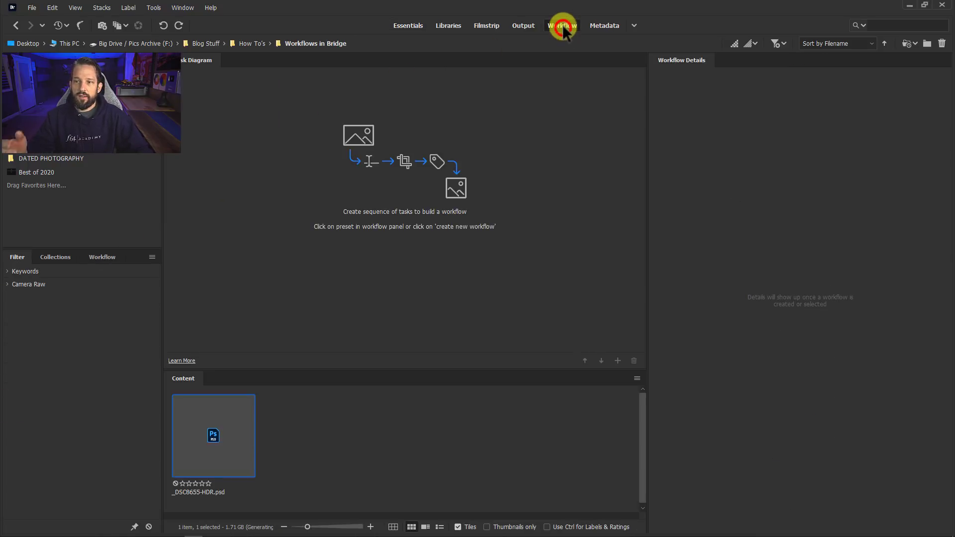
pyautogui.click(561, 25)
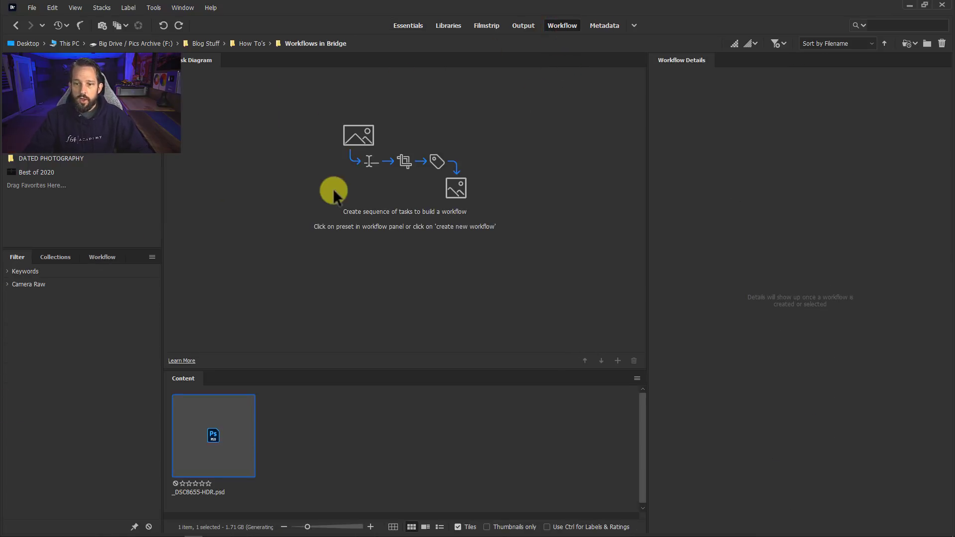
pyautogui.moveTo(362, 237)
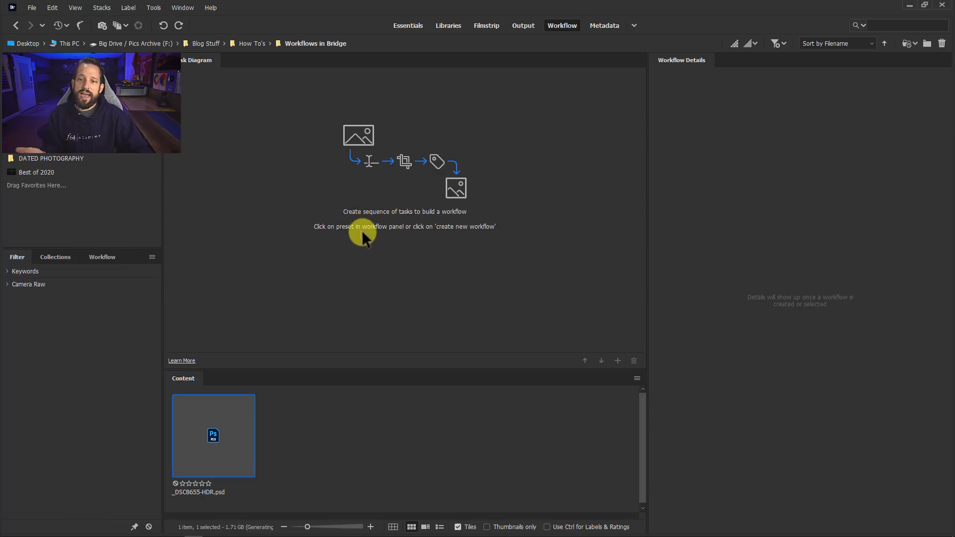
pyautogui.moveTo(374, 247)
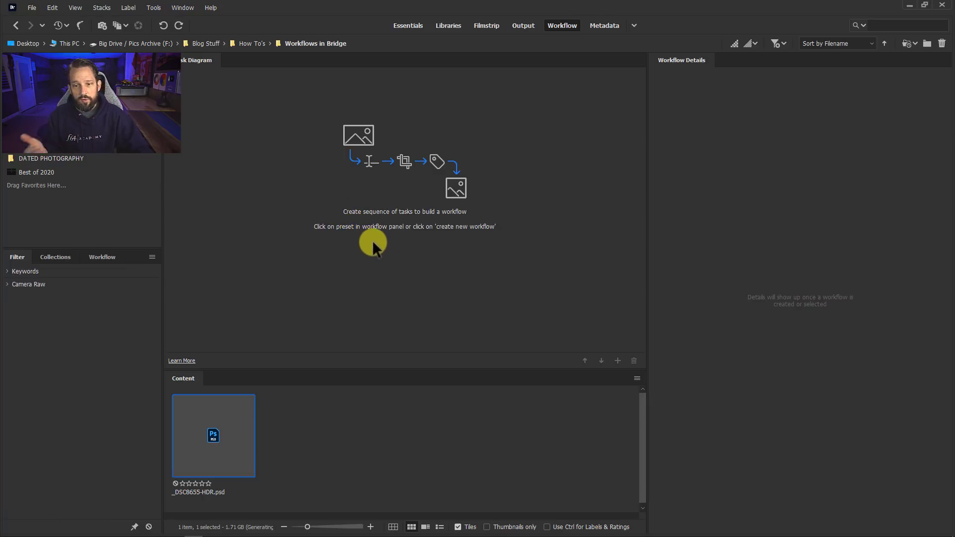
pyautogui.click(102, 257)
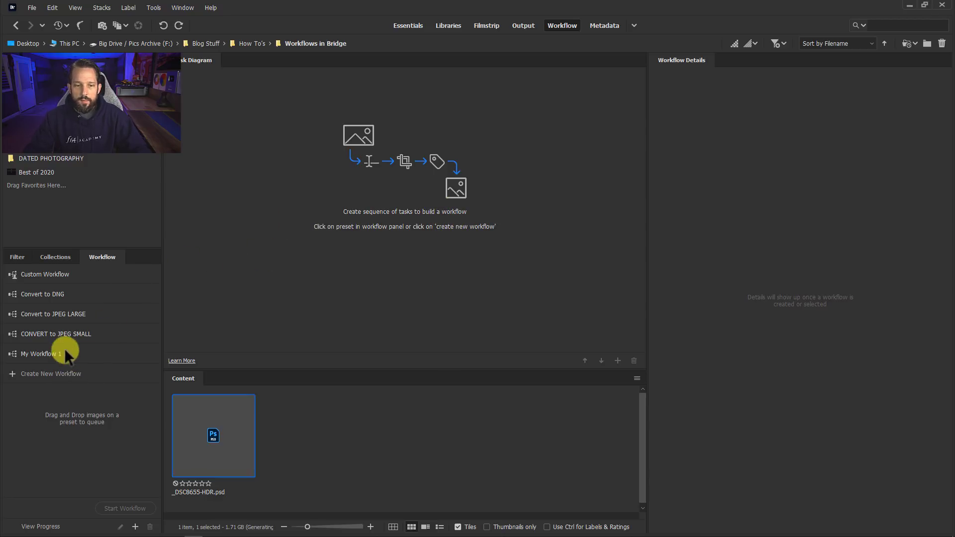
pyautogui.moveTo(179, 321)
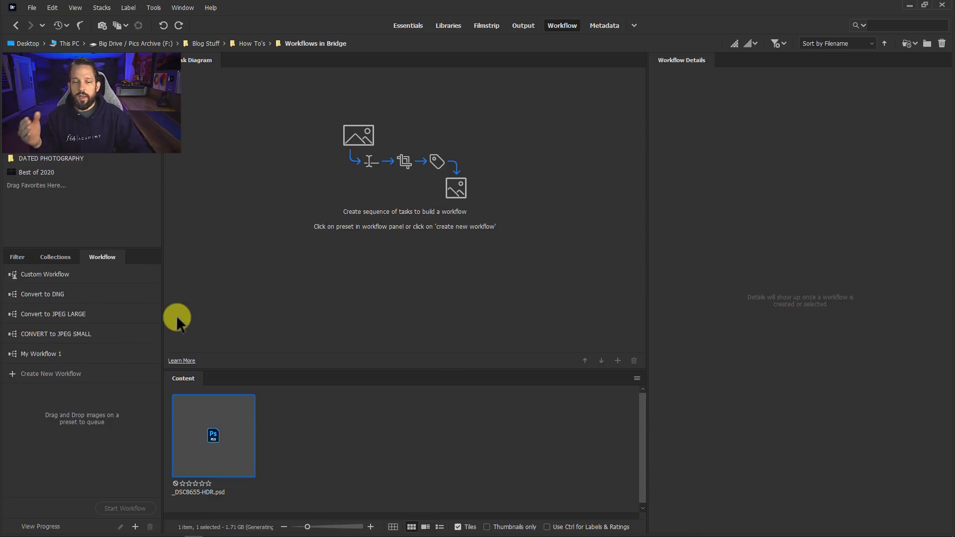
pyautogui.moveTo(43, 381)
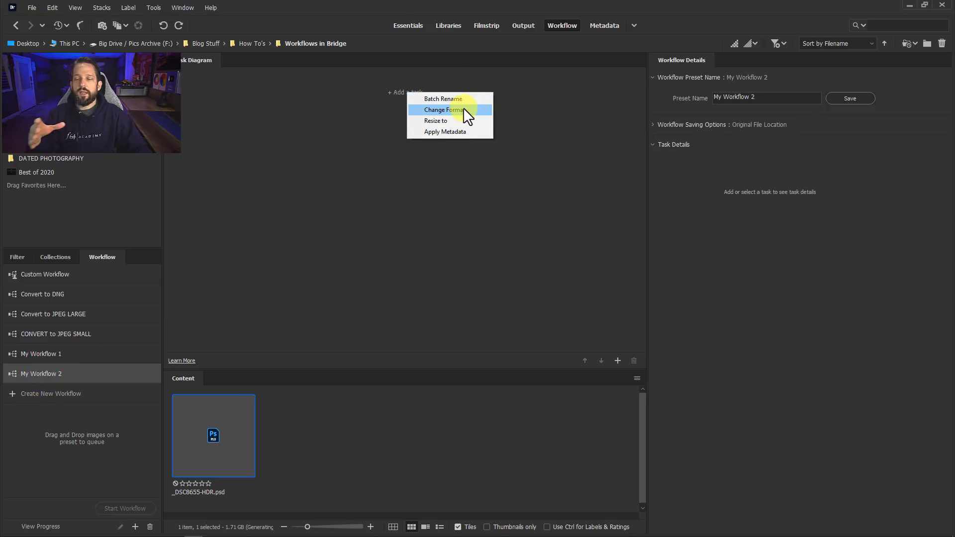
pyautogui.moveTo(443, 98)
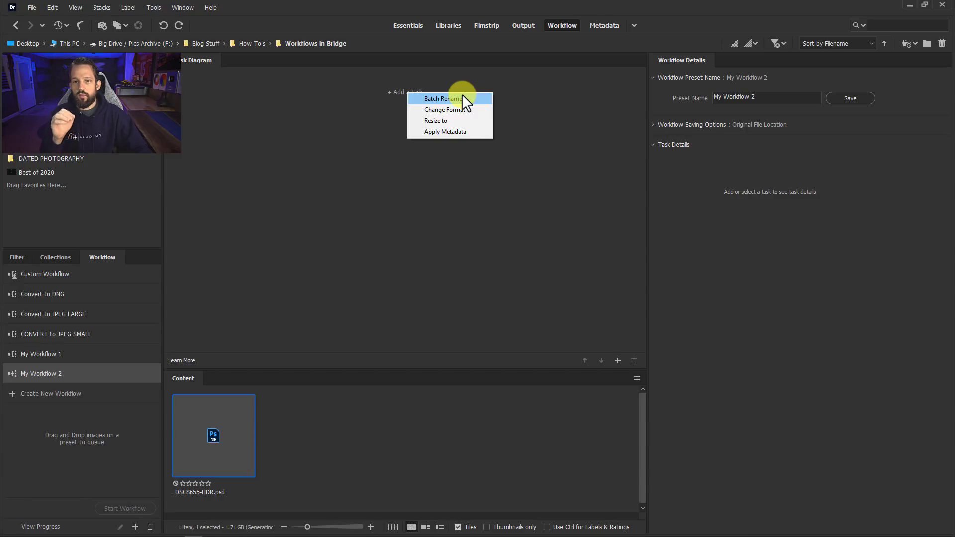
pyautogui.moveTo(452, 120)
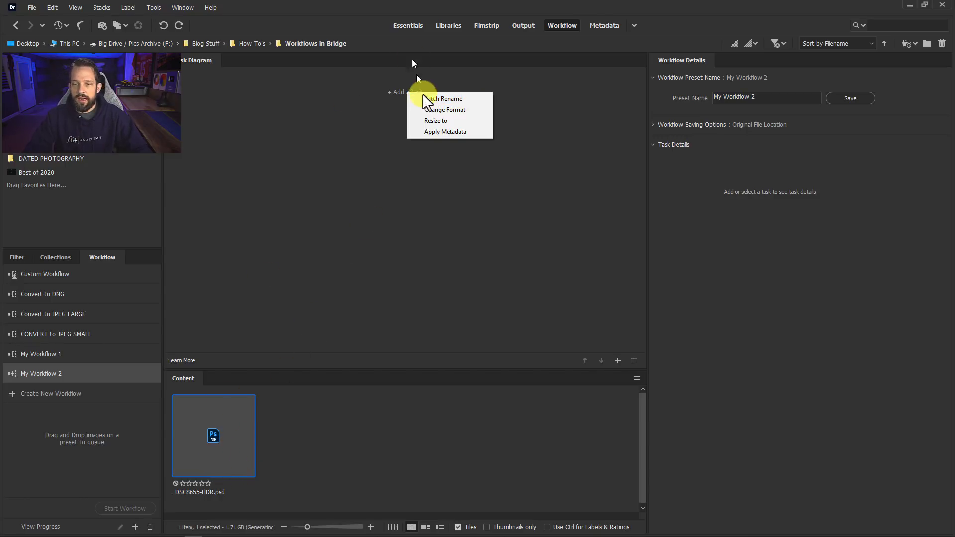
# Add a Batch Rename task to the new workflow and save it as LG JPEG
pyautogui.click(443, 99)
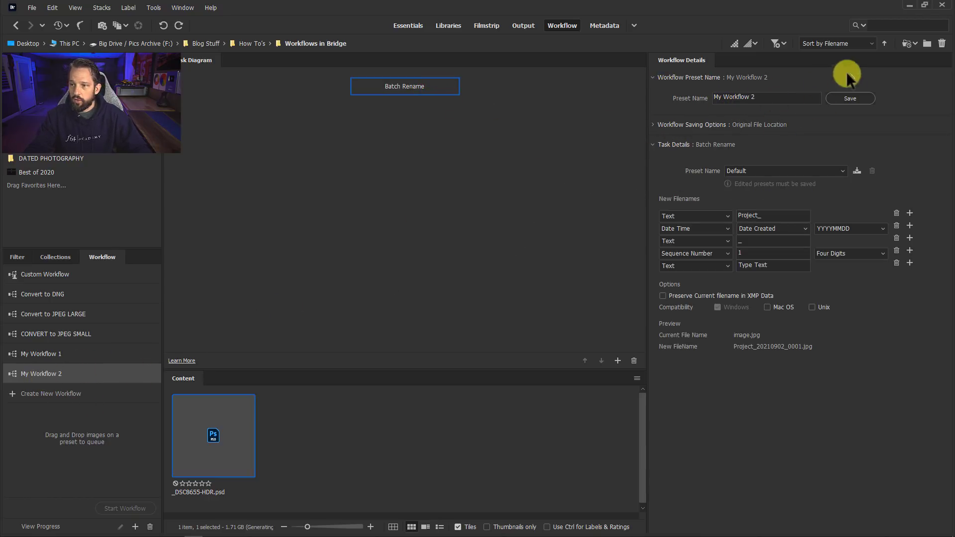
pyautogui.tripleClick(766, 98)
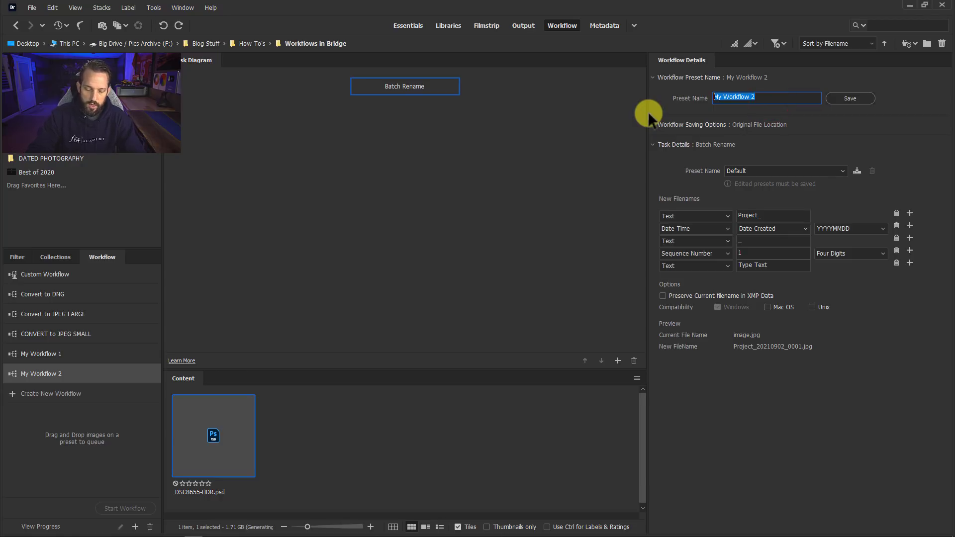
pyautogui.write('LG JPEG')
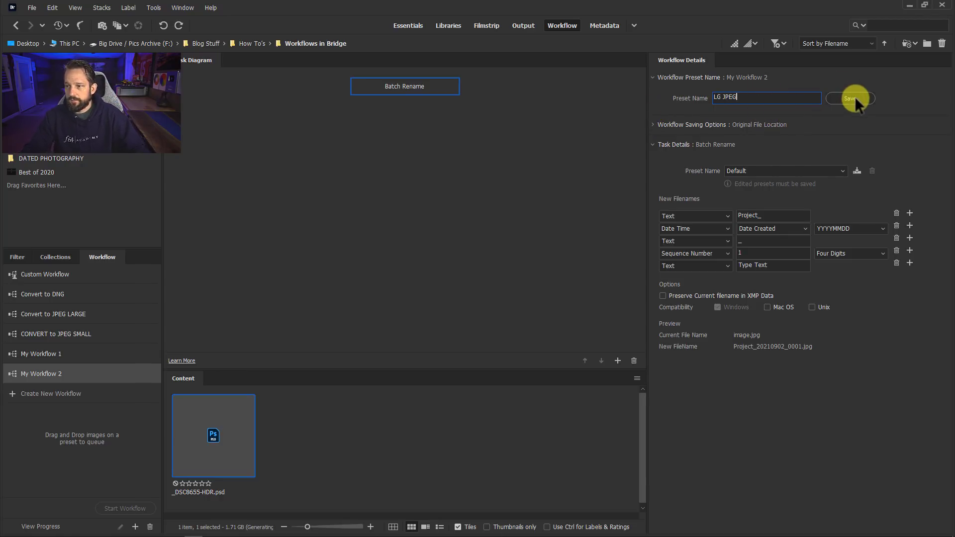
pyautogui.click(850, 98)
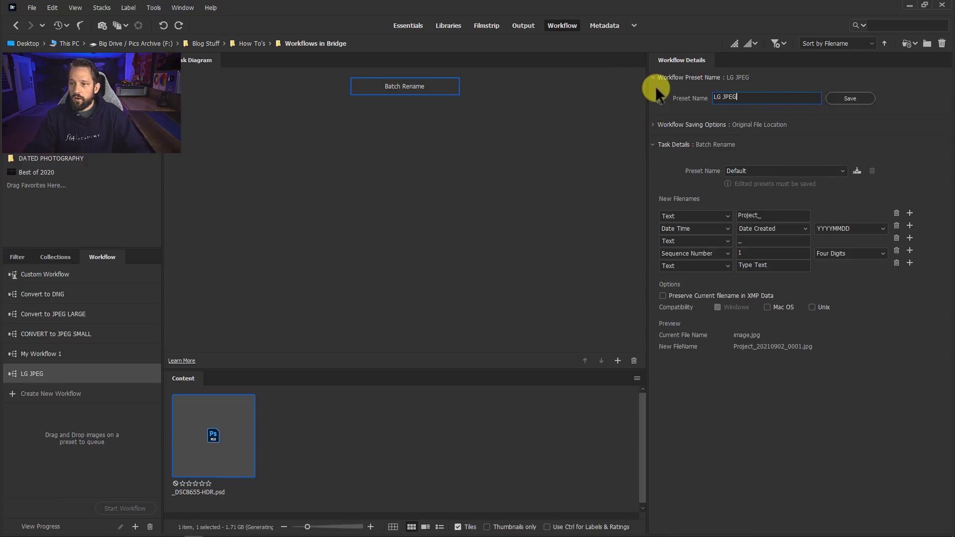
# Uncheck 'Save to subfolder named' so LG JPEG output stays in the original file location
pyautogui.click(653, 124)
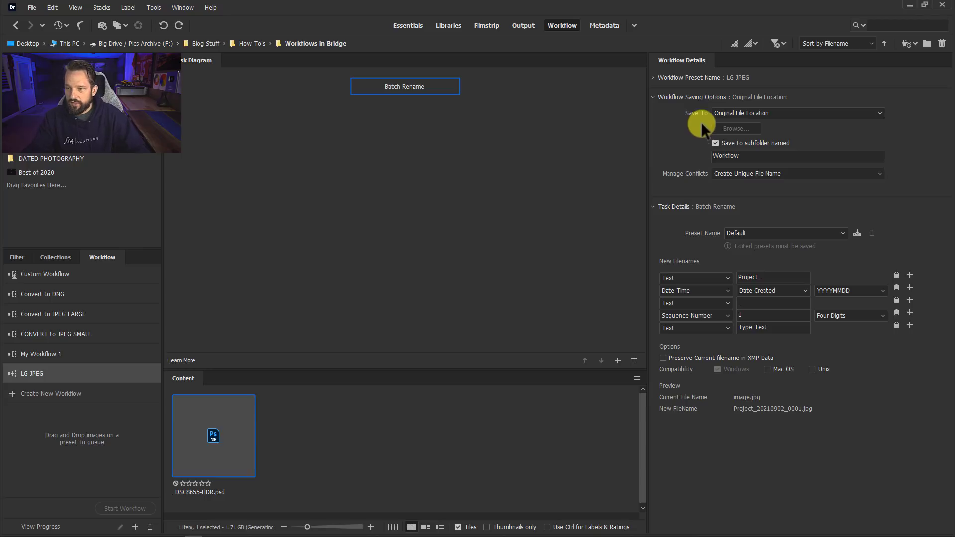
pyautogui.moveTo(328, 434)
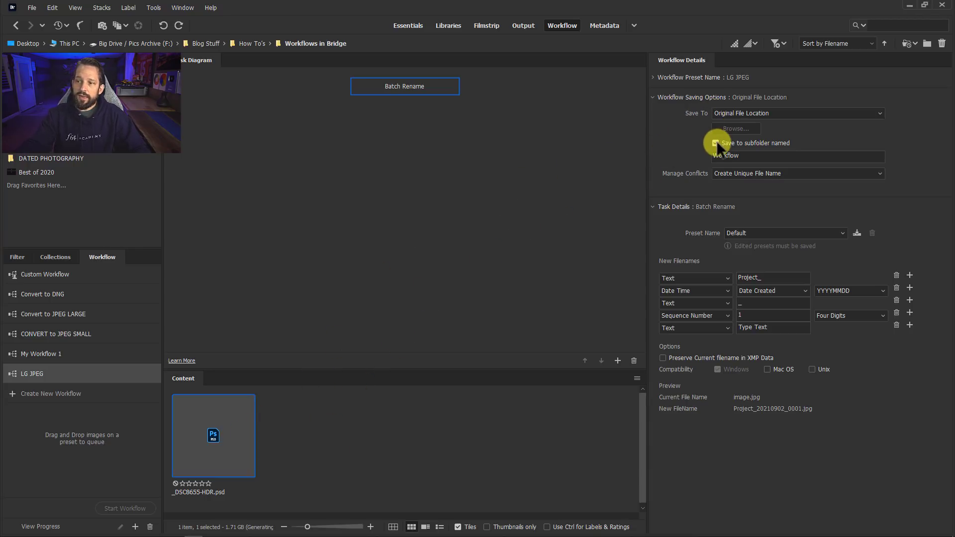
pyautogui.click(717, 143)
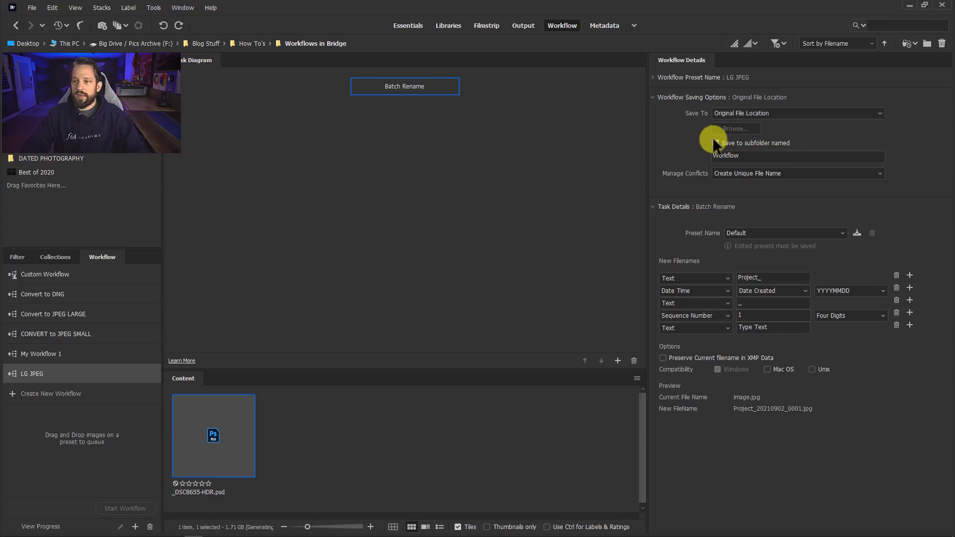
pyautogui.click(714, 143)
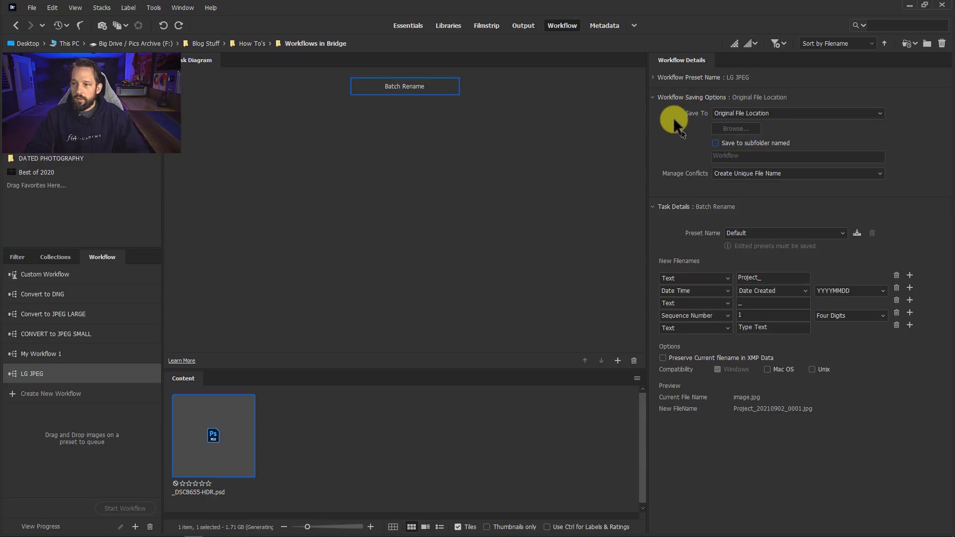
pyautogui.moveTo(462, 274)
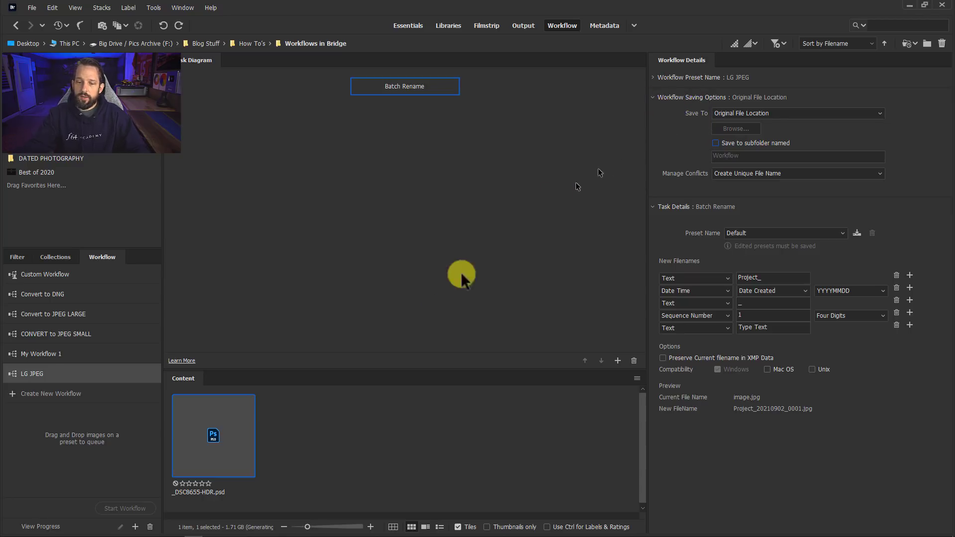
# Set the first rename row to Current Filename
pyautogui.click(653, 97)
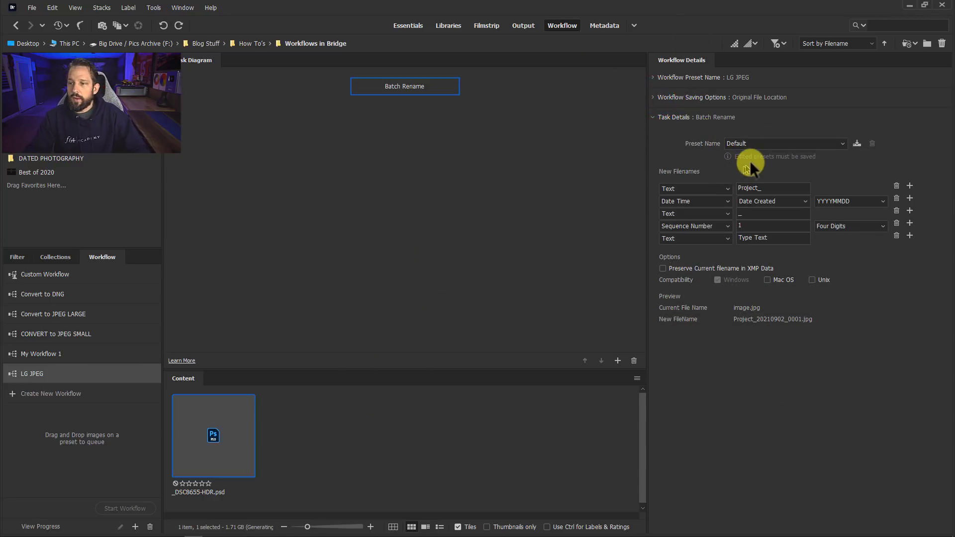
pyautogui.click(783, 144)
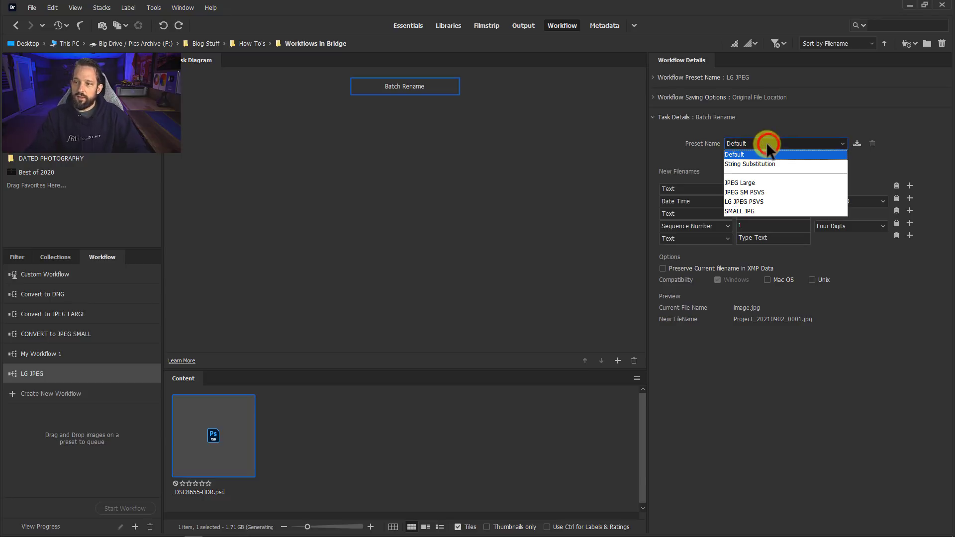
pyautogui.click(735, 155)
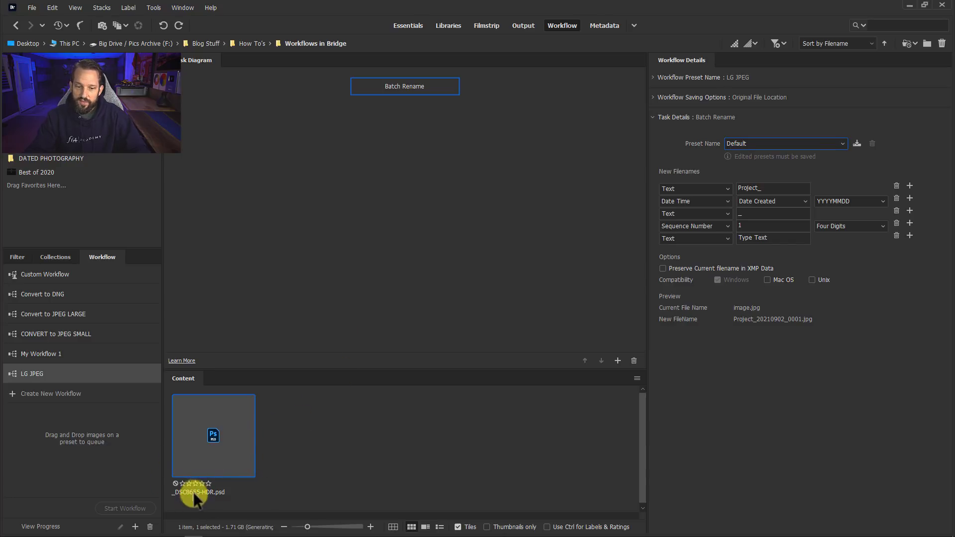
pyautogui.click(695, 188)
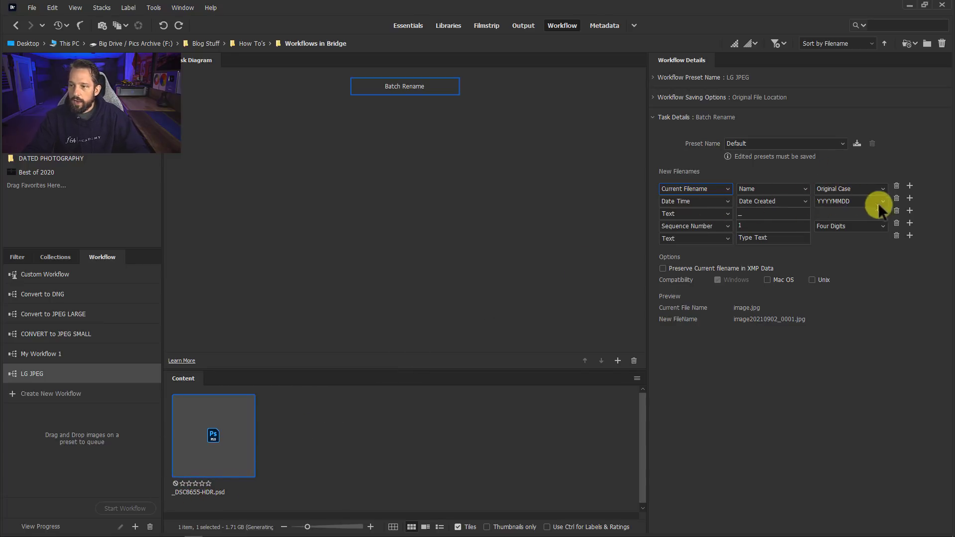
# Remove the Date, Sequence and Text rows, add an _LG suffix, and begin saving a preset
pyautogui.click(896, 201)
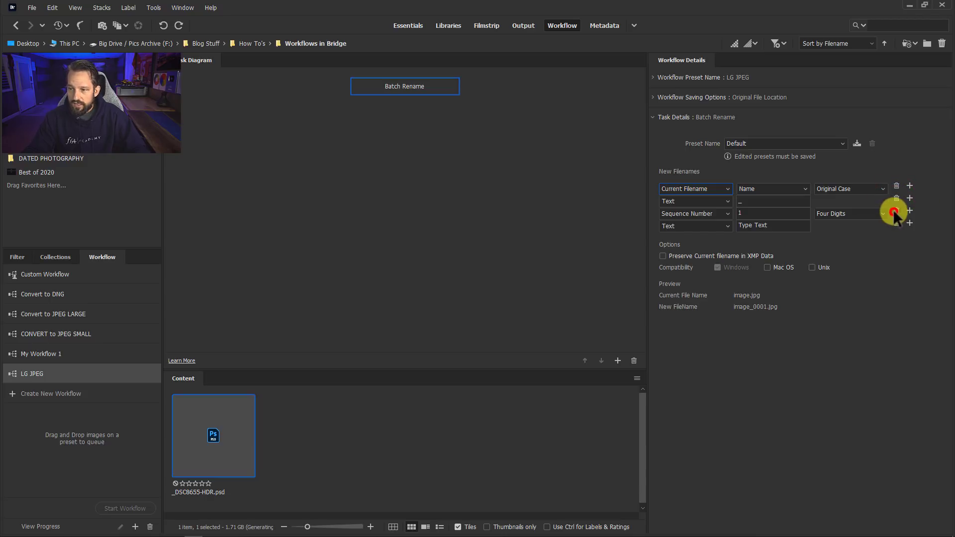
pyautogui.click(895, 213)
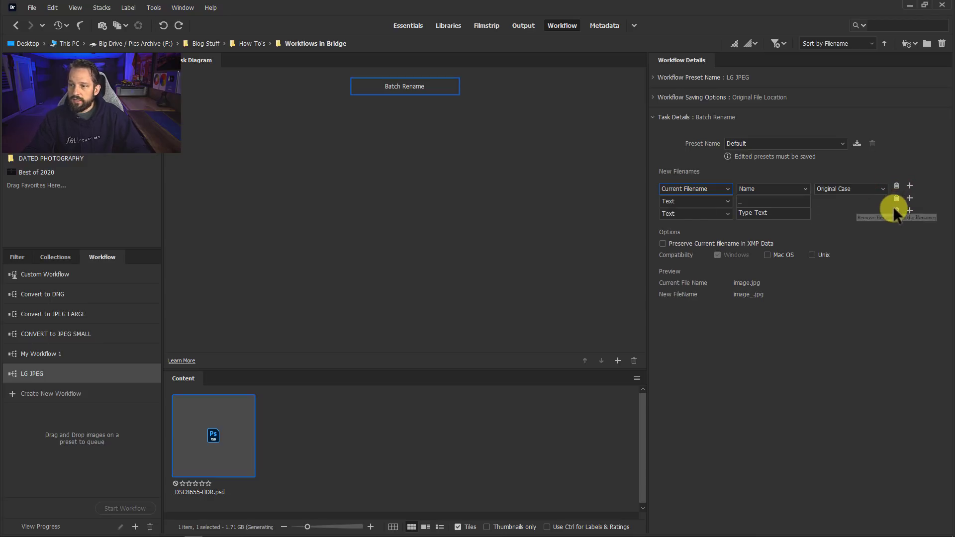
pyautogui.click(896, 198)
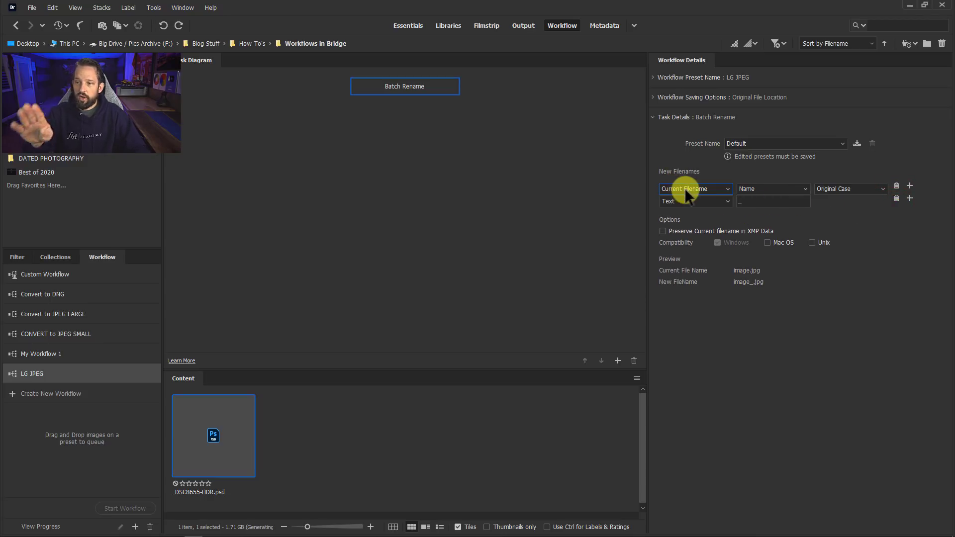
pyautogui.click(772, 201)
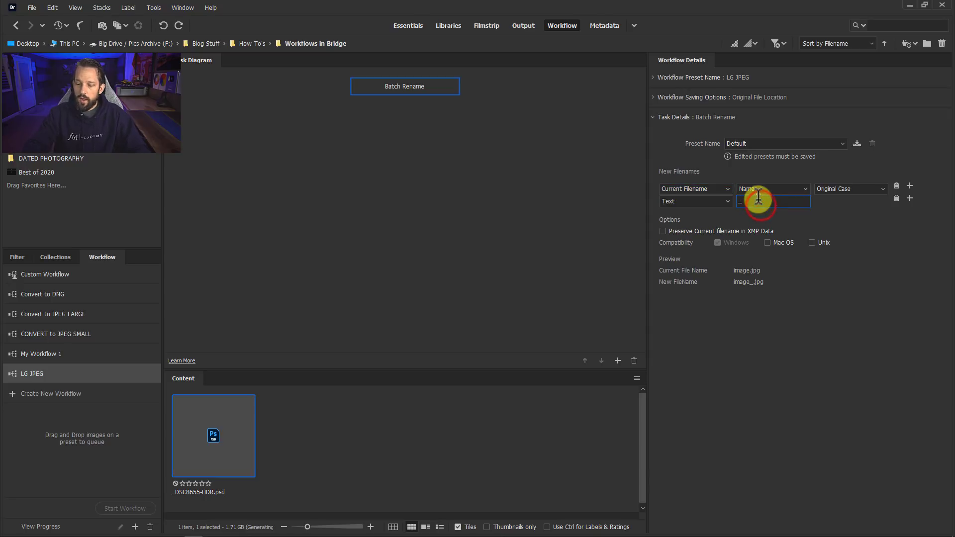
pyautogui.write('LG')
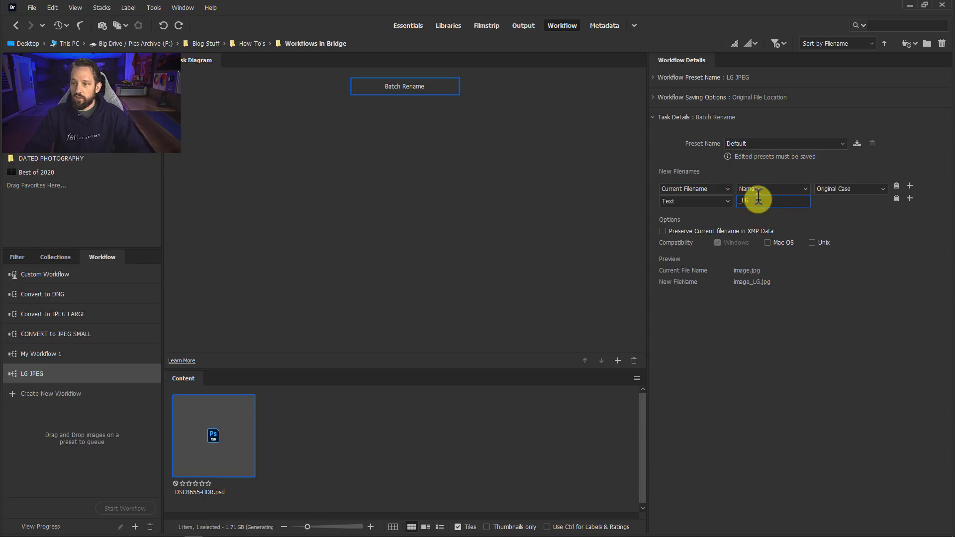
pyautogui.moveTo(792, 162)
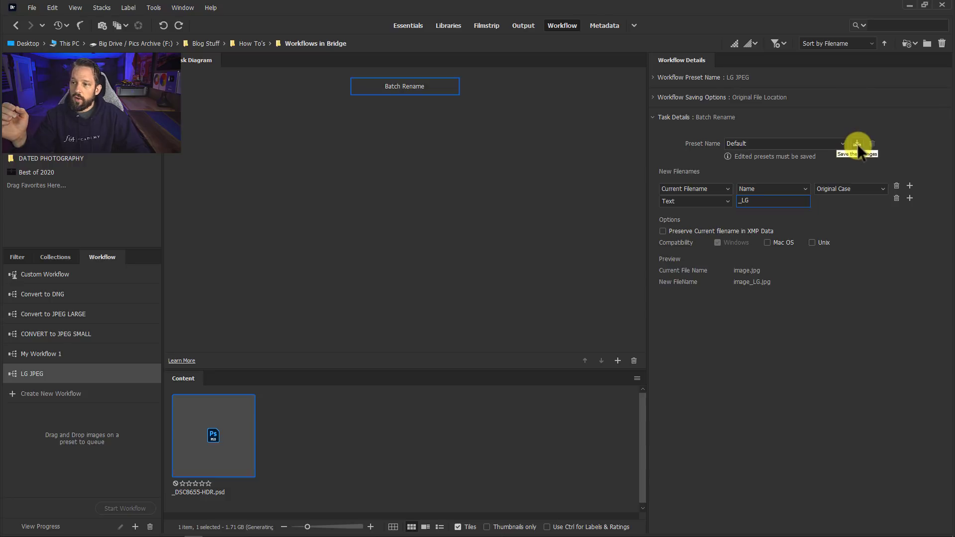
pyautogui.click(857, 144)
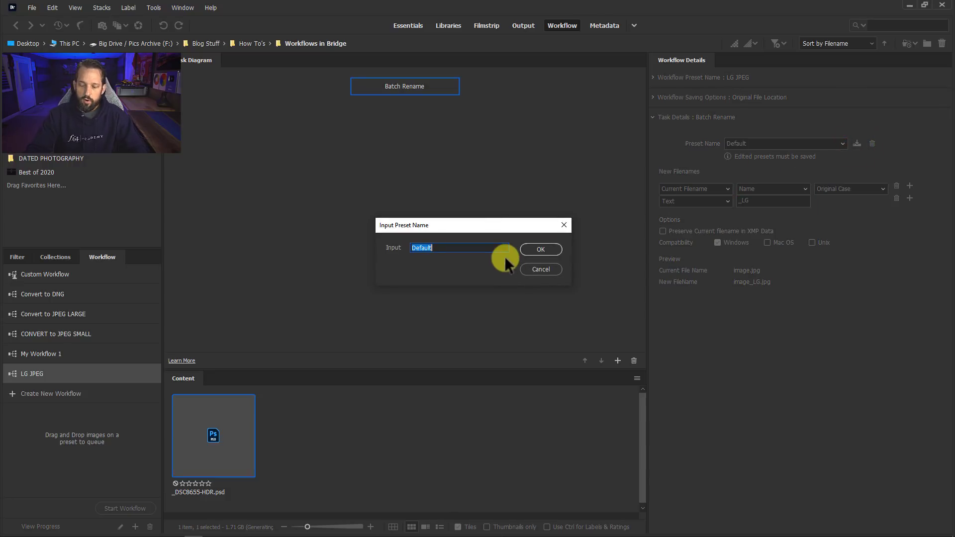
# Name the rename preset LG JPEG and confirm
pyautogui.write('LG JPEG')
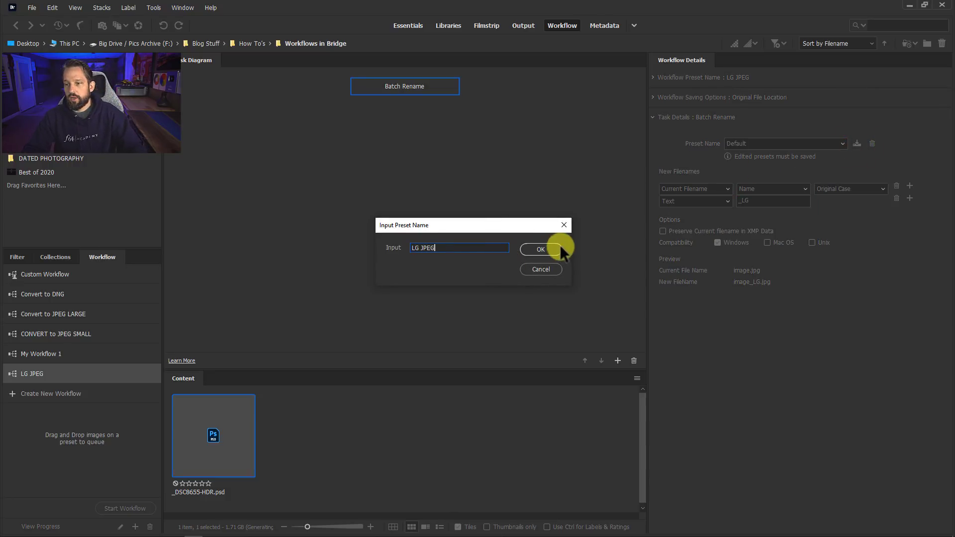
pyautogui.click(540, 249)
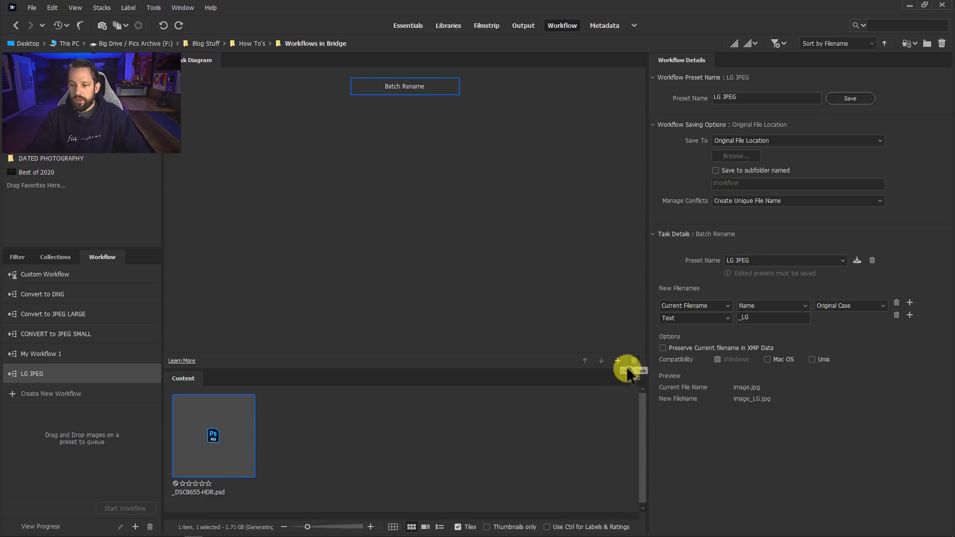
# Add a Change Format task converting to JPEG at quality 12 and save the workflow
pyautogui.click(616, 360)
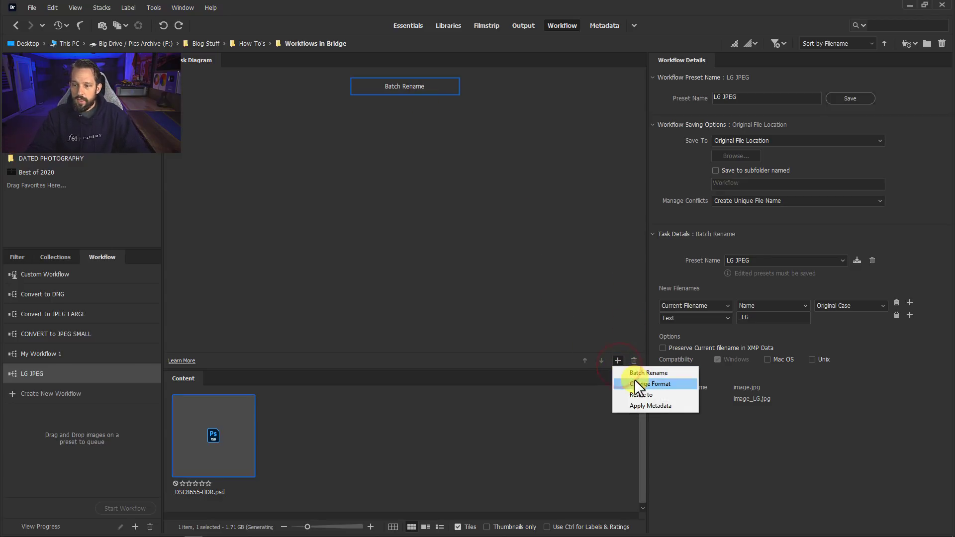
pyautogui.click(650, 383)
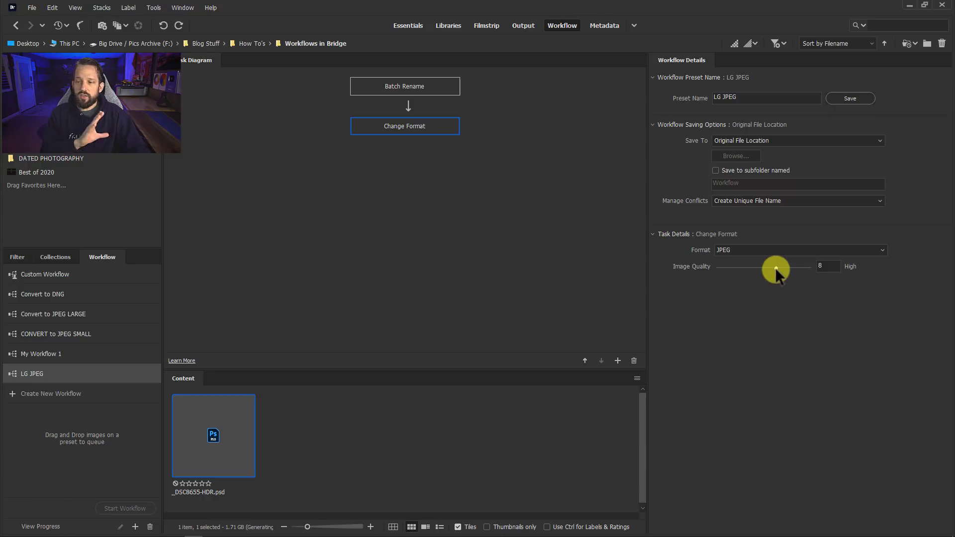
pyautogui.moveTo(776, 266); pyautogui.dragTo(819, 267)
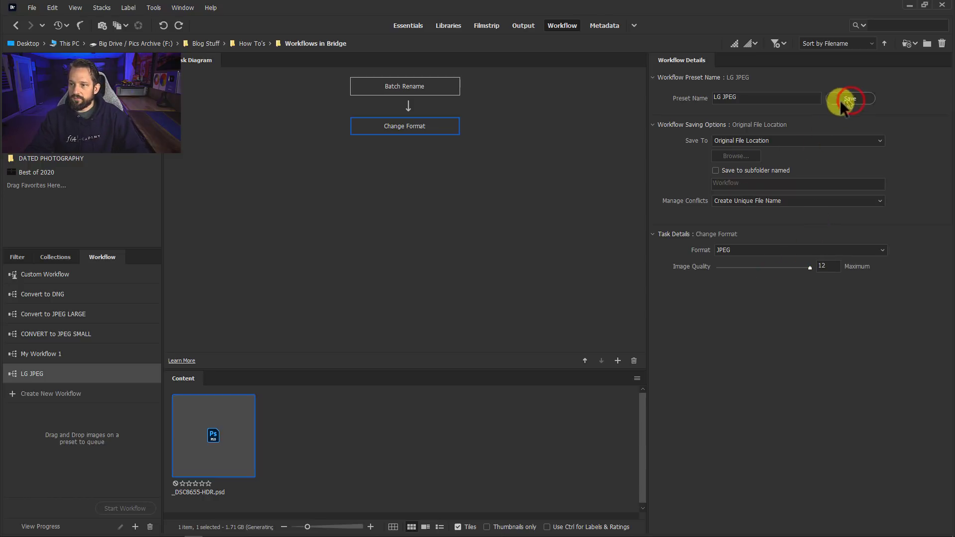
pyautogui.click(405, 86)
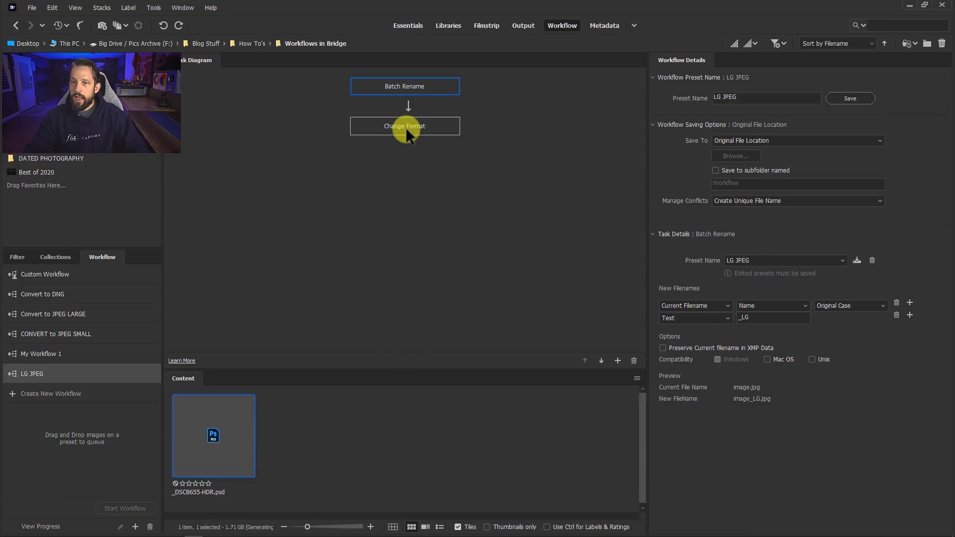
pyautogui.click(404, 126)
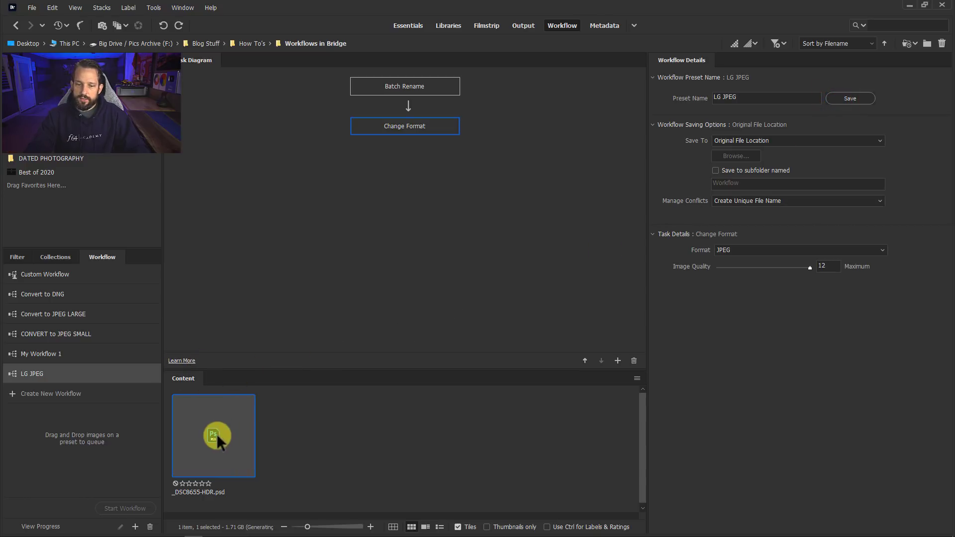
# Queue the PSD into the LG JPEG workflow, run it, and close the progress dialog
pyautogui.moveTo(213, 436); pyautogui.dragTo(61, 374)
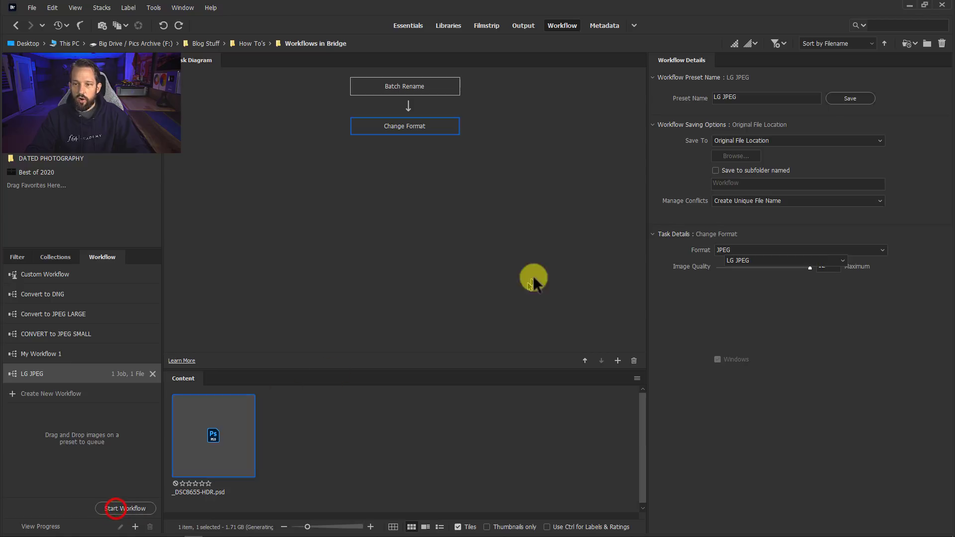
pyautogui.click(125, 508)
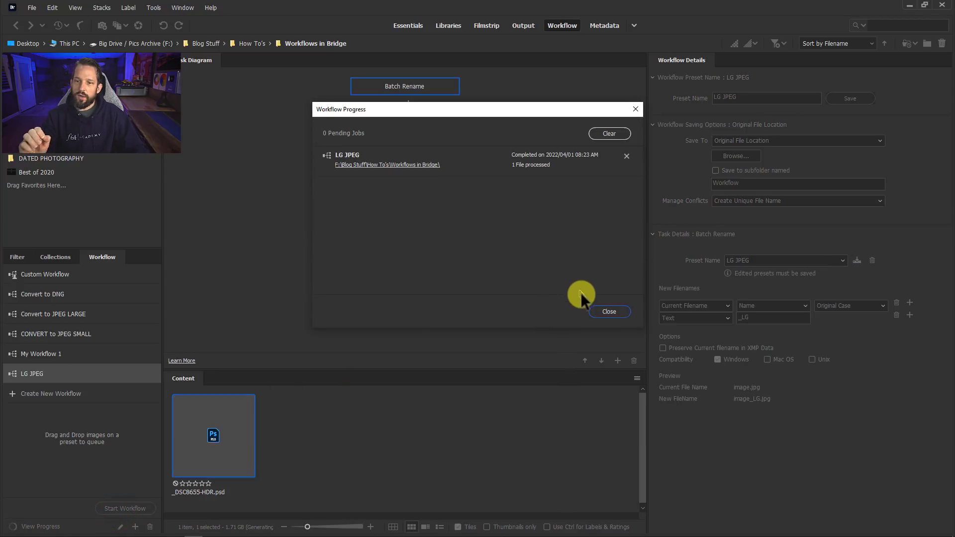
pyautogui.click(608, 311)
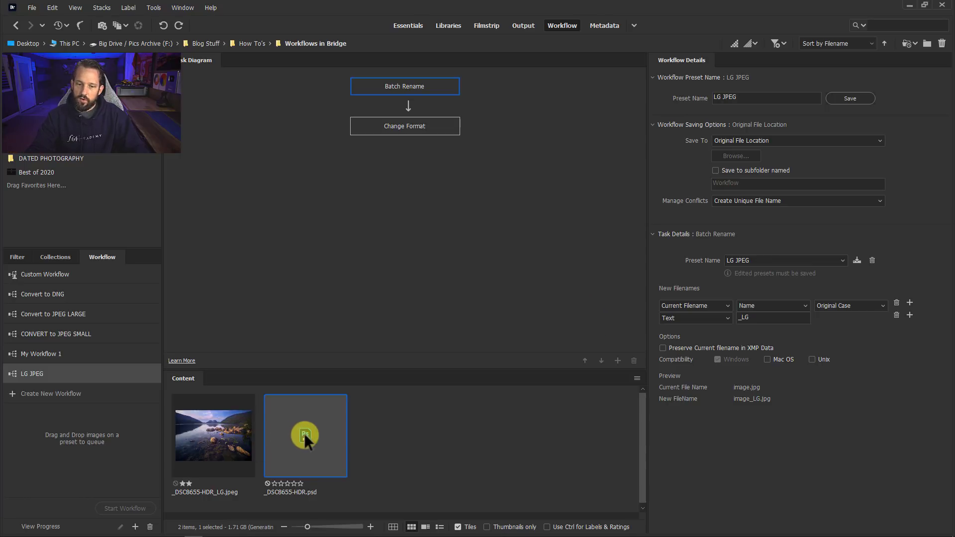
pyautogui.moveTo(225, 440)
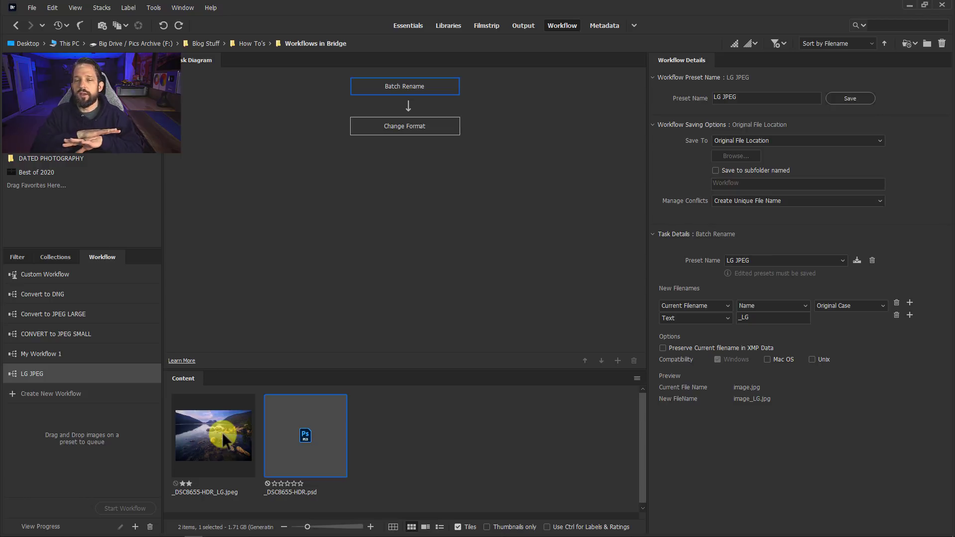
pyautogui.moveTo(64, 338)
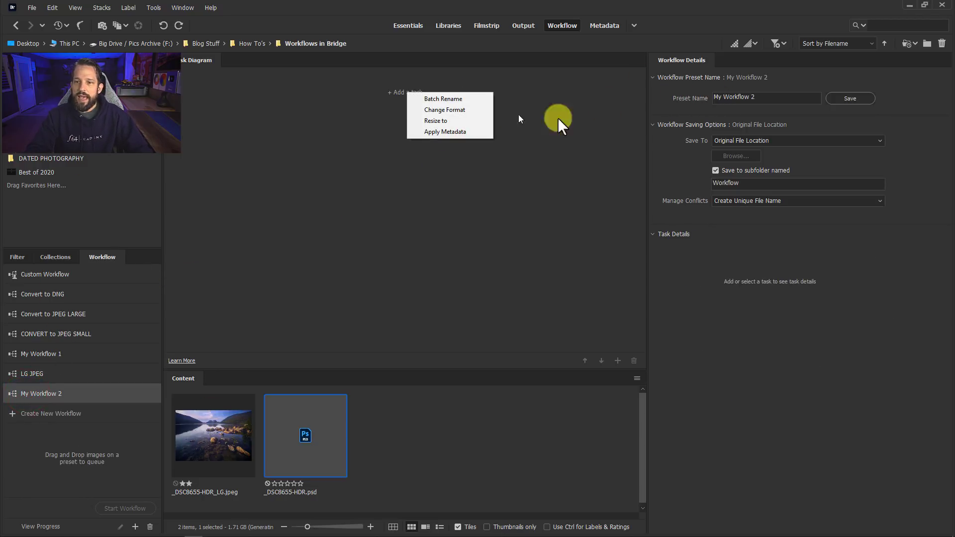
pyautogui.moveTo(442, 99)
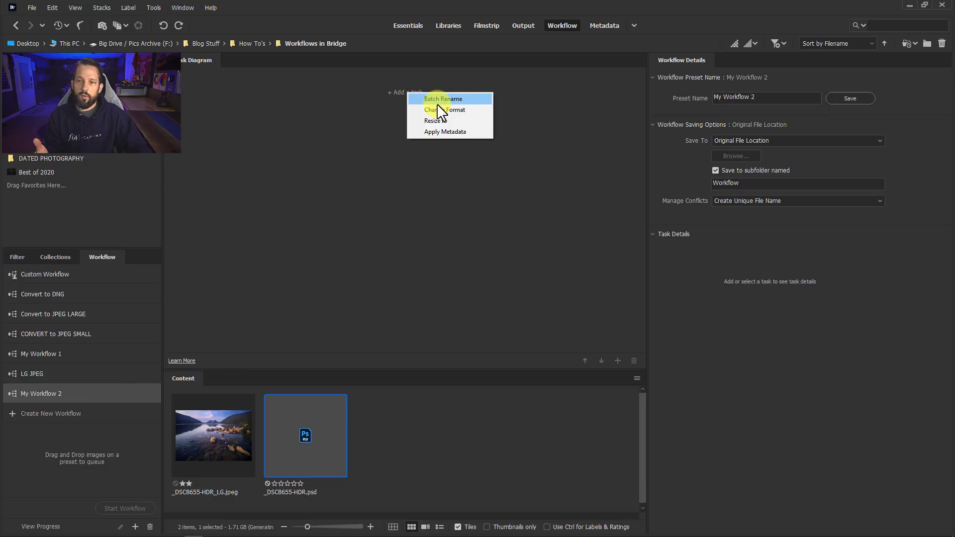
# Name the new workflow 'SM JPEG' and start its new filenames with Current Filename
pyautogui.click(442, 98)
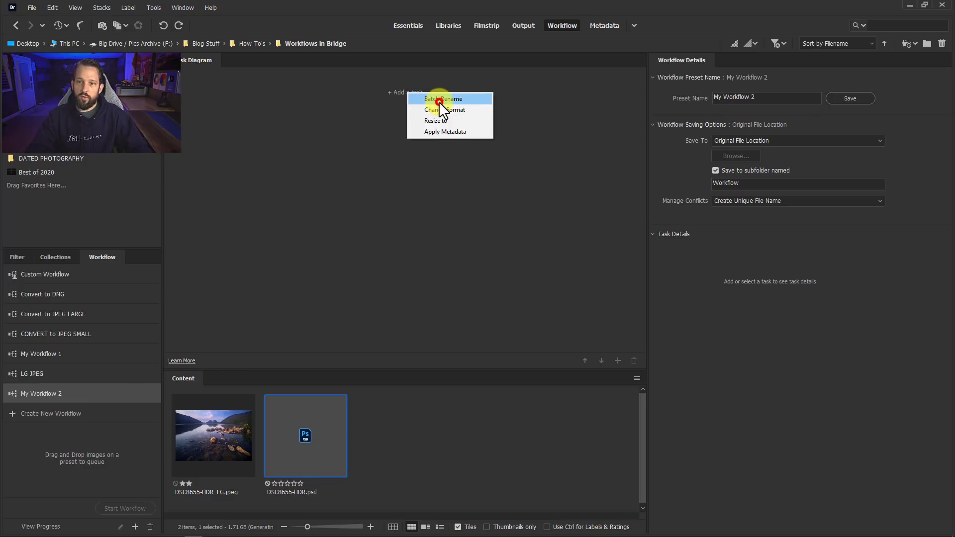
pyautogui.click(442, 98)
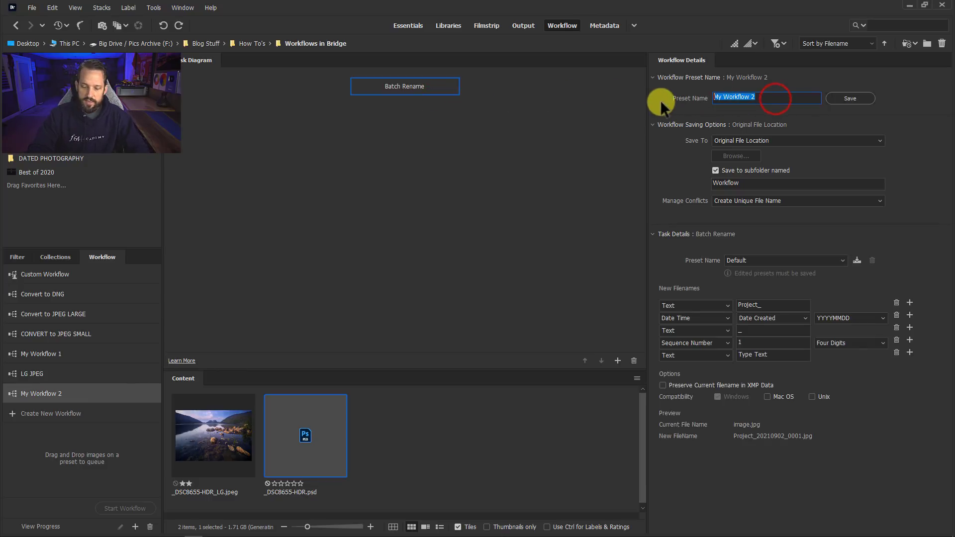
pyautogui.write('SM JPEG')
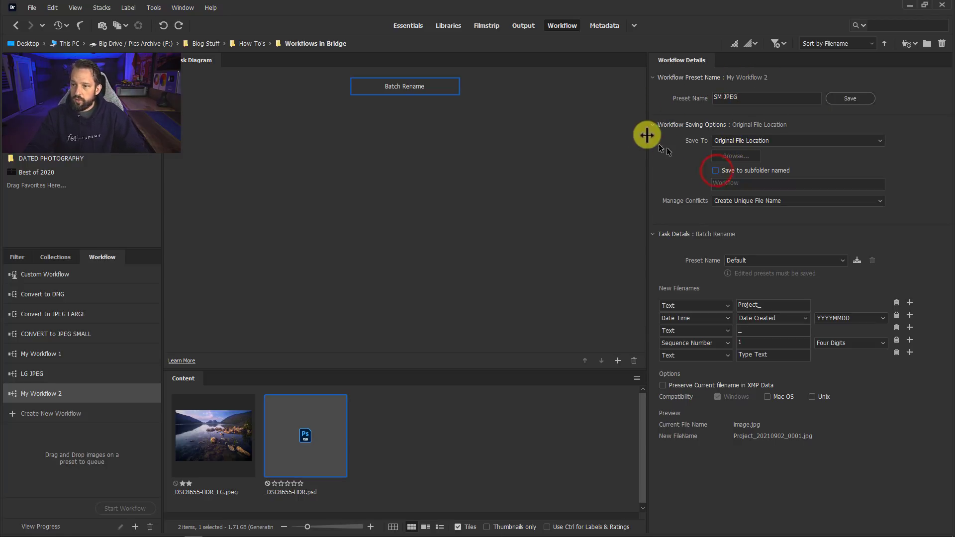
pyautogui.click(654, 124)
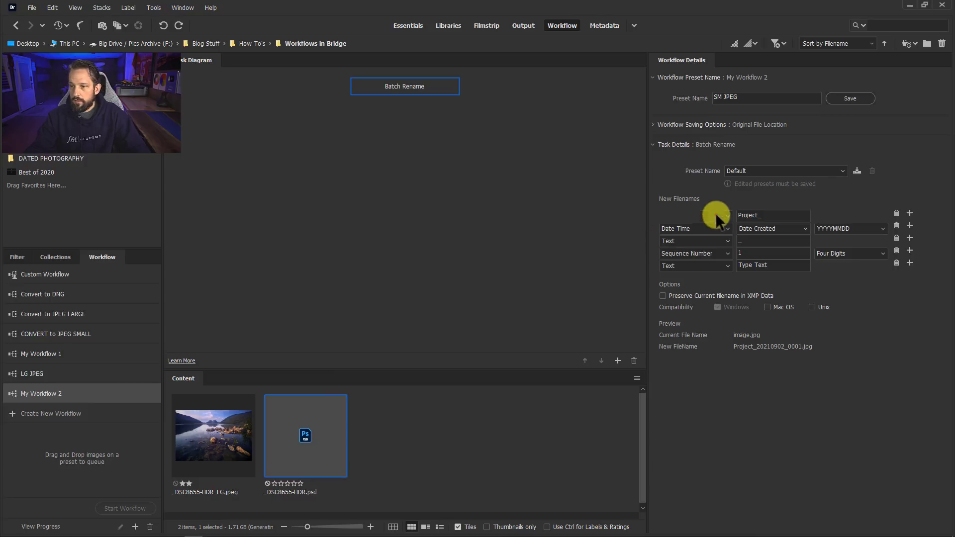
pyautogui.click(694, 215)
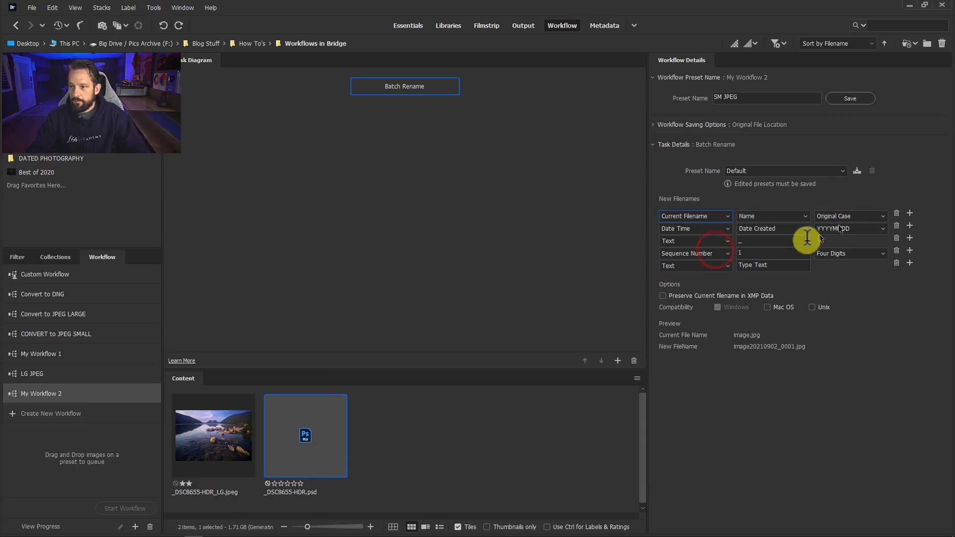
# Replace the date and sequence filename parts with '_SM' text and save as preset 'SM JPEG'
pyautogui.click(896, 214)
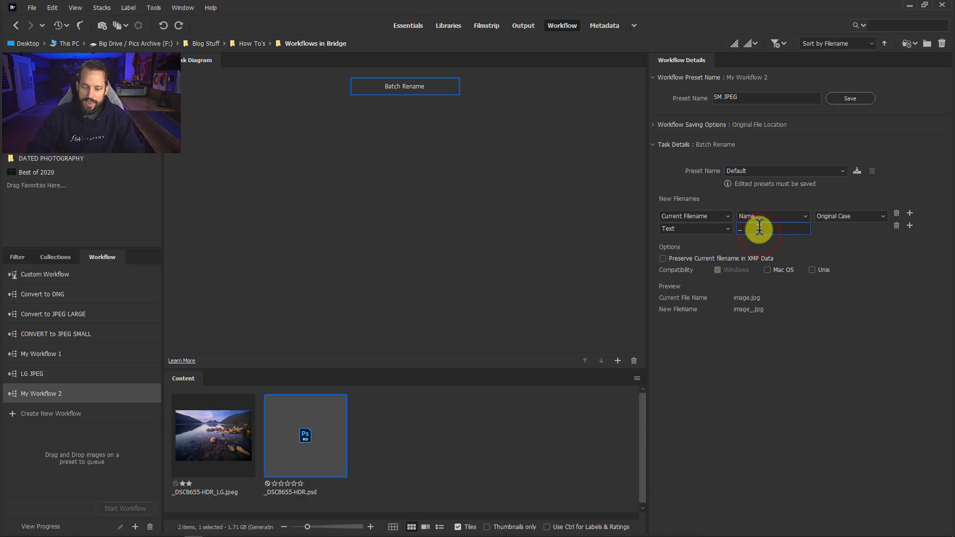
pyautogui.write('SM')
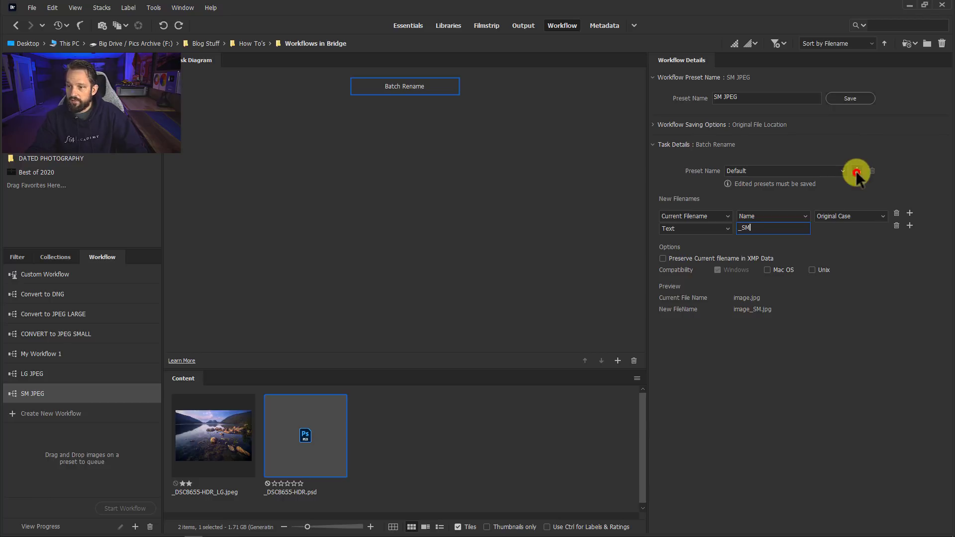
pyautogui.click(855, 171)
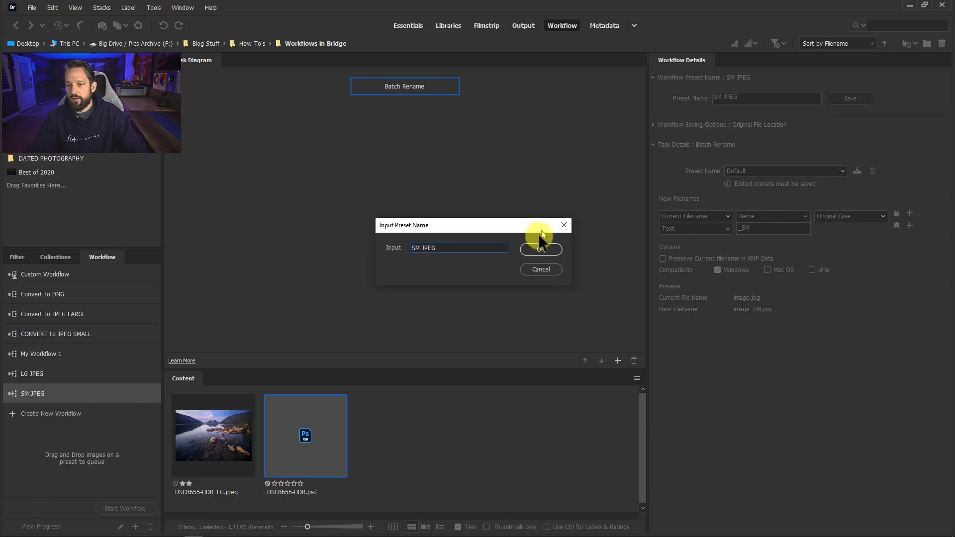
pyautogui.click(540, 250)
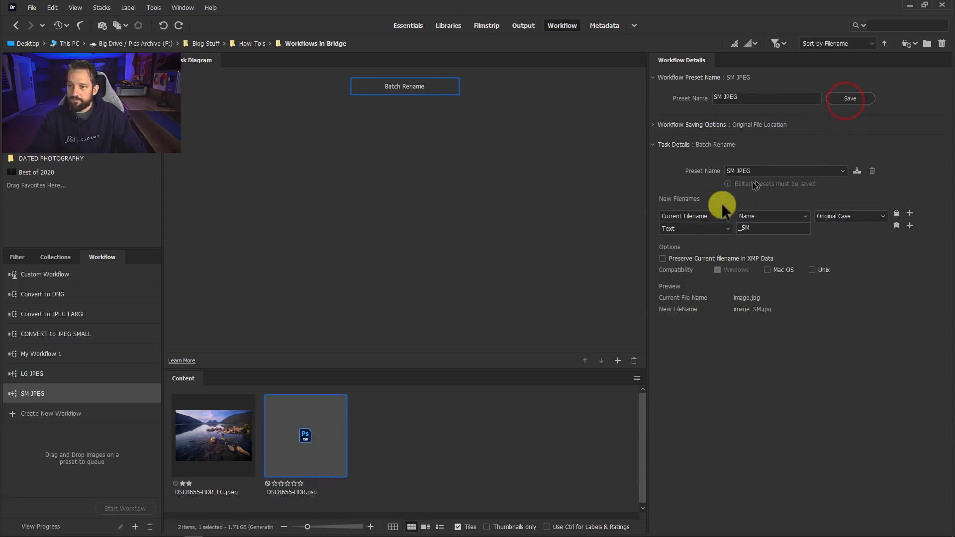
# Add a Change Format task converting to JPEG at image quality 8
pyautogui.click(617, 360)
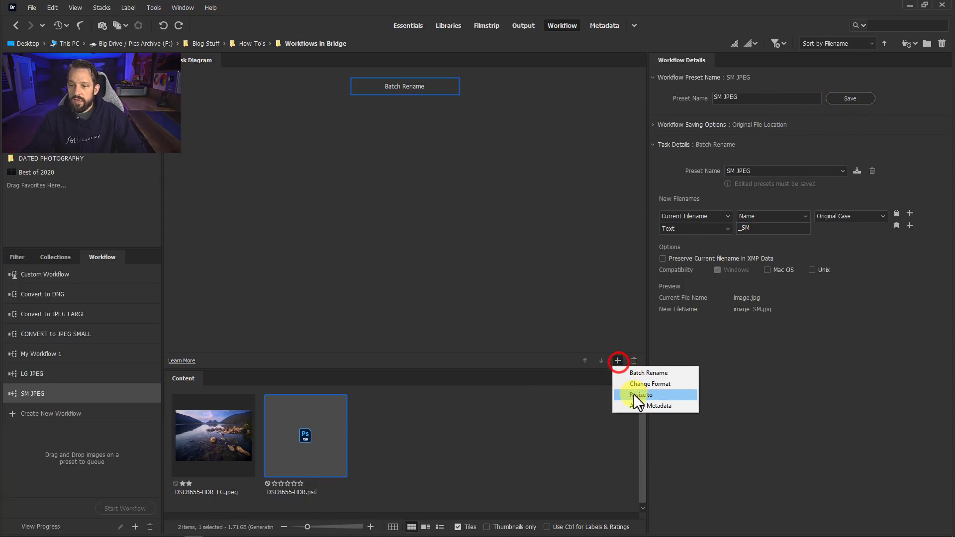
pyautogui.moveTo(644, 383)
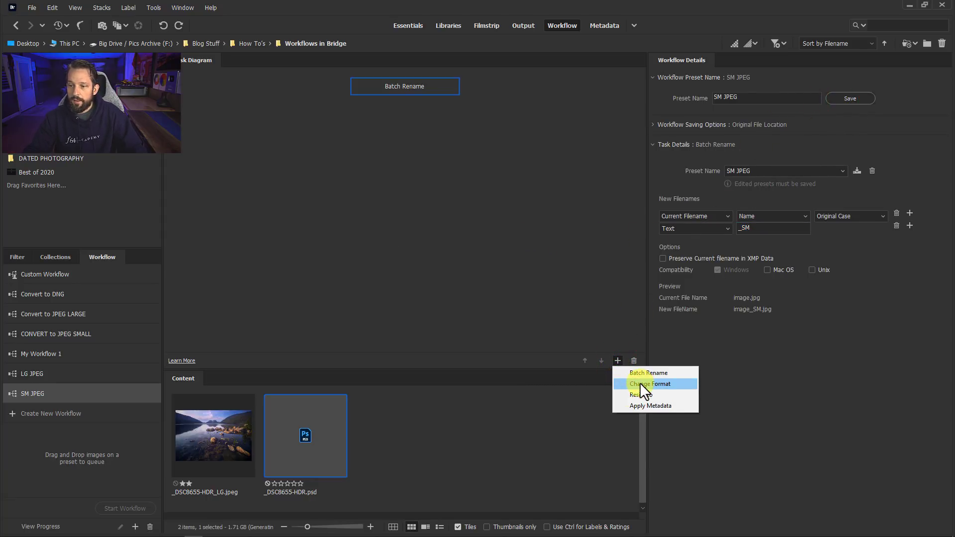
pyautogui.click(649, 384)
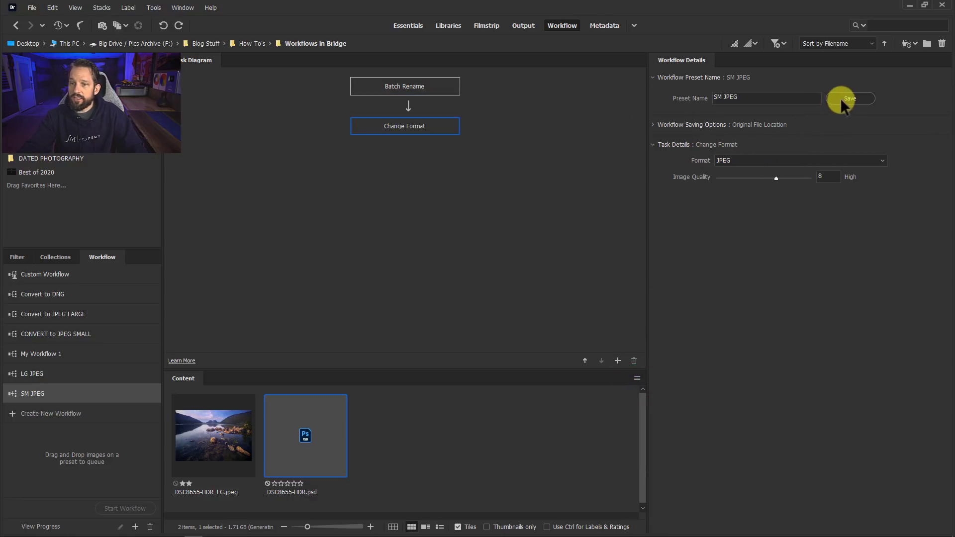
pyautogui.moveTo(773, 179)
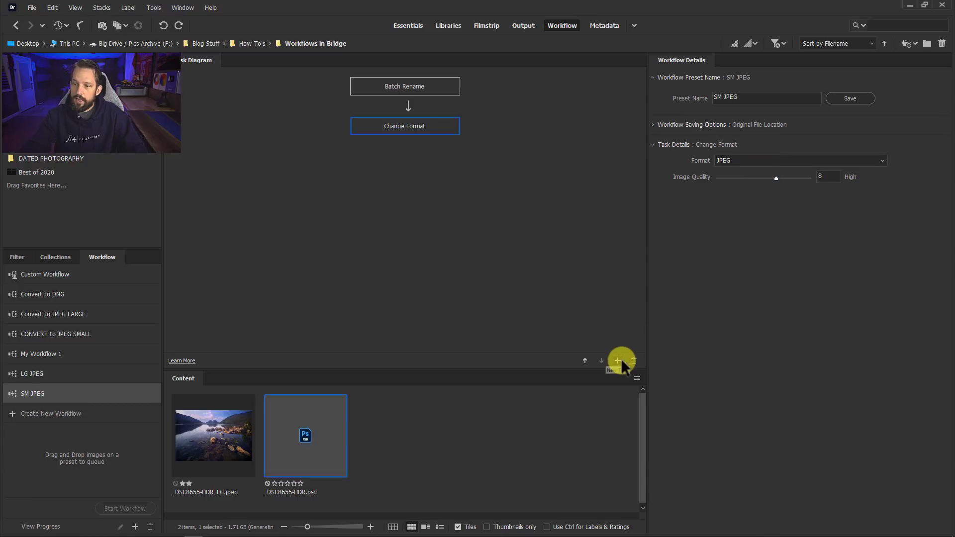
# Add a Resize to task fitting images to a 1200-pixel dimension
pyautogui.click(617, 361)
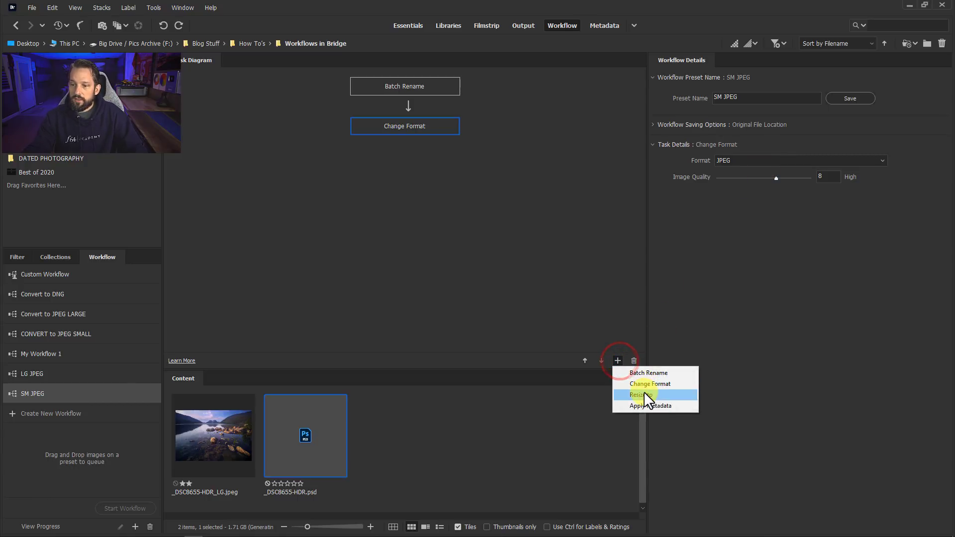
pyautogui.click(636, 394)
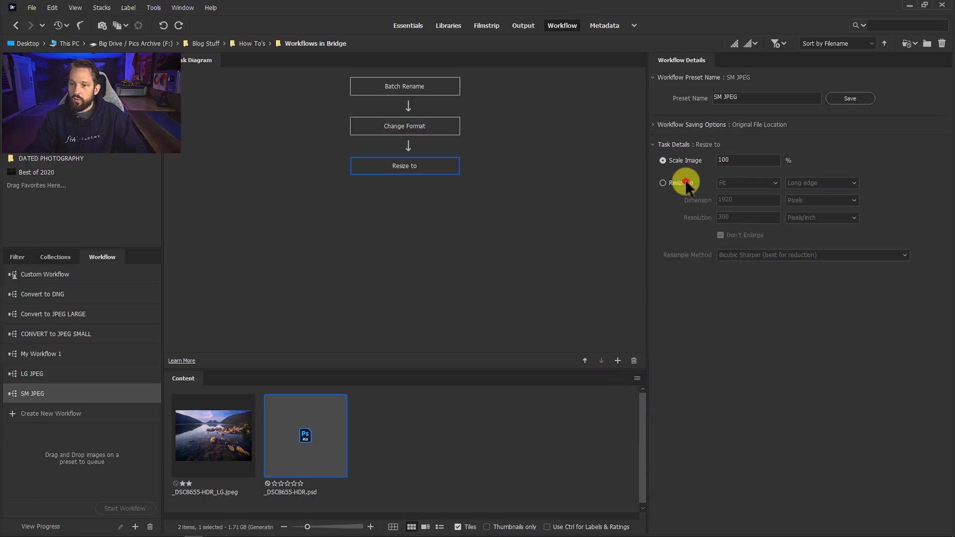
pyautogui.click(663, 183)
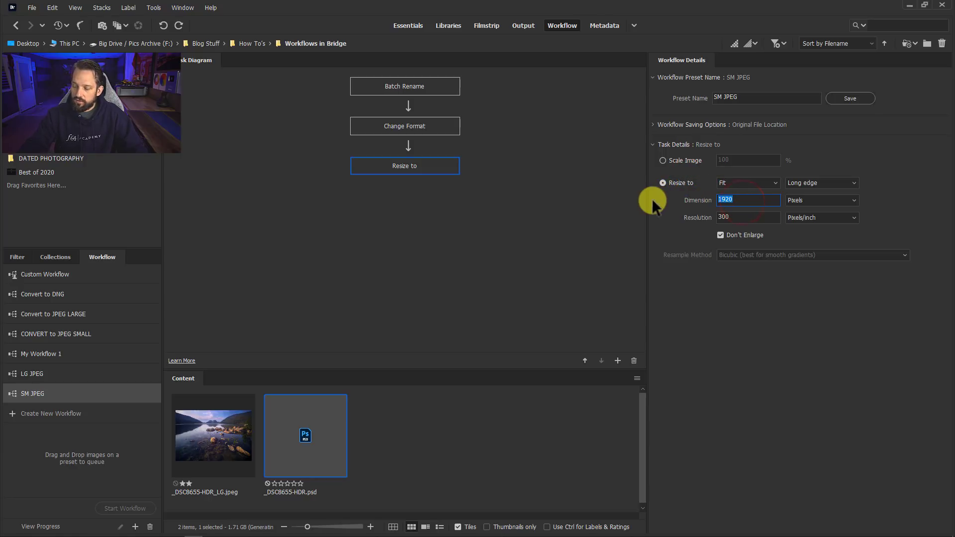
pyautogui.write('1200')
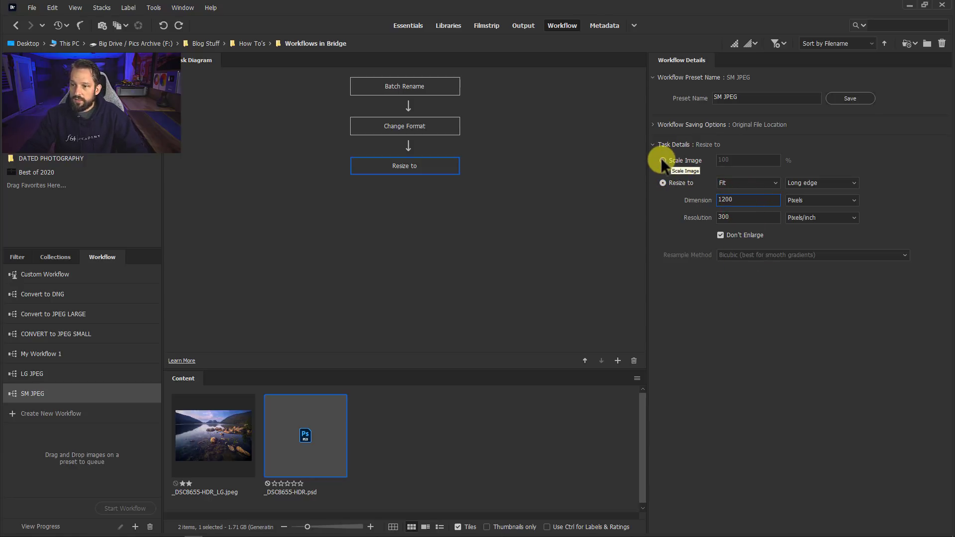
pyautogui.click(662, 161)
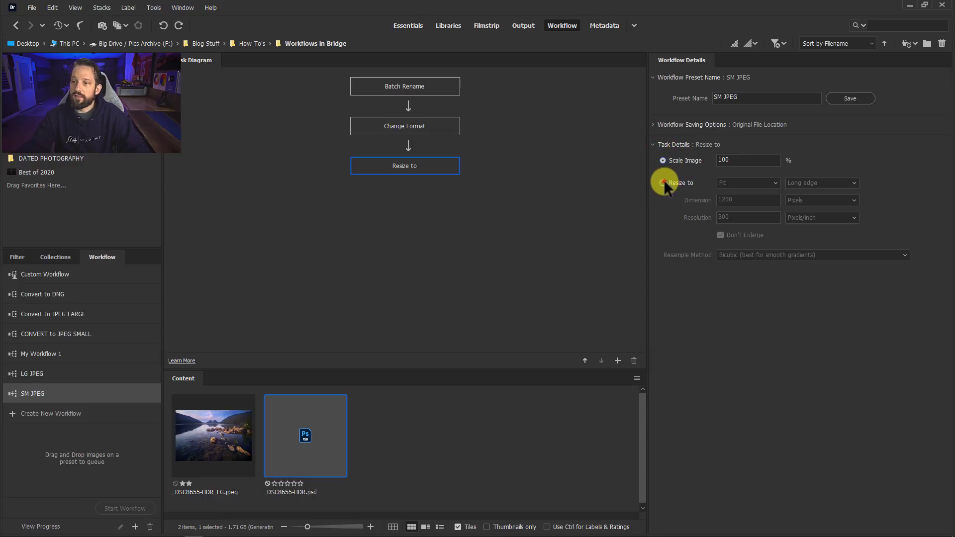
pyautogui.click(663, 182)
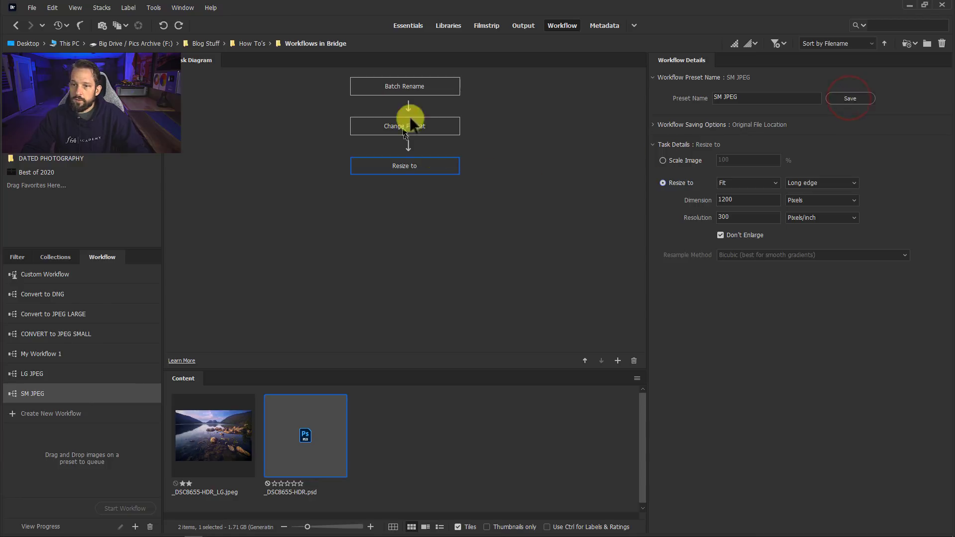
pyautogui.moveTo(426, 91)
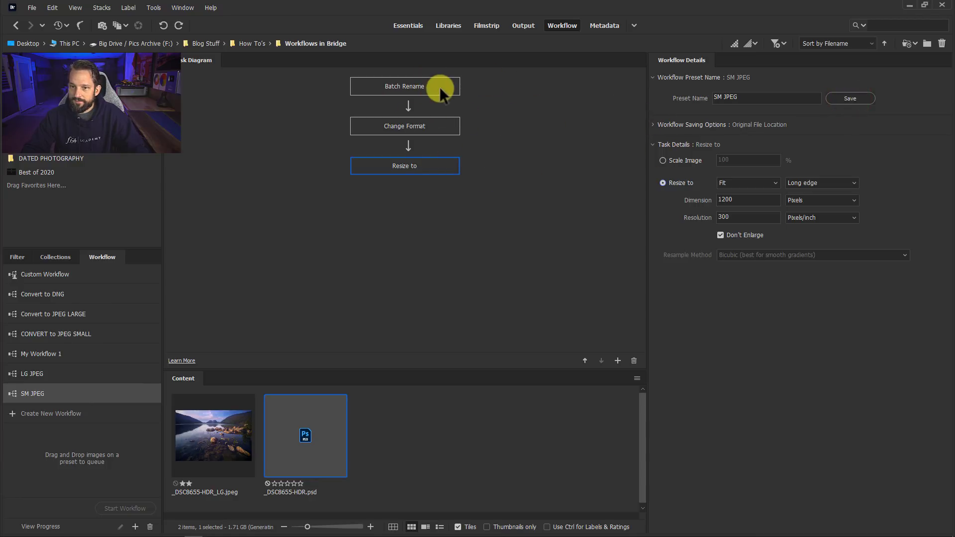
# Review the Batch Rename, Change Format and Resize task settings in turn
pyautogui.click(404, 86)
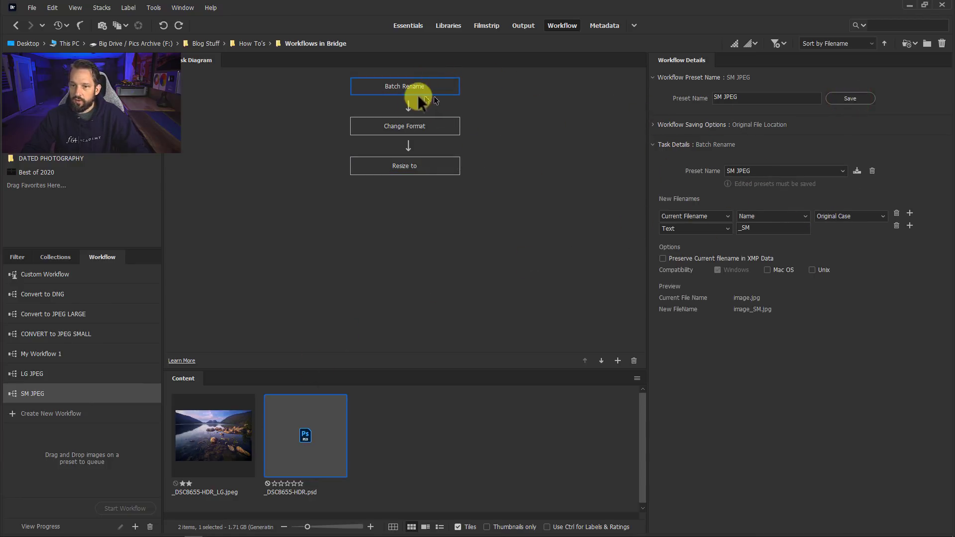
pyautogui.click(404, 125)
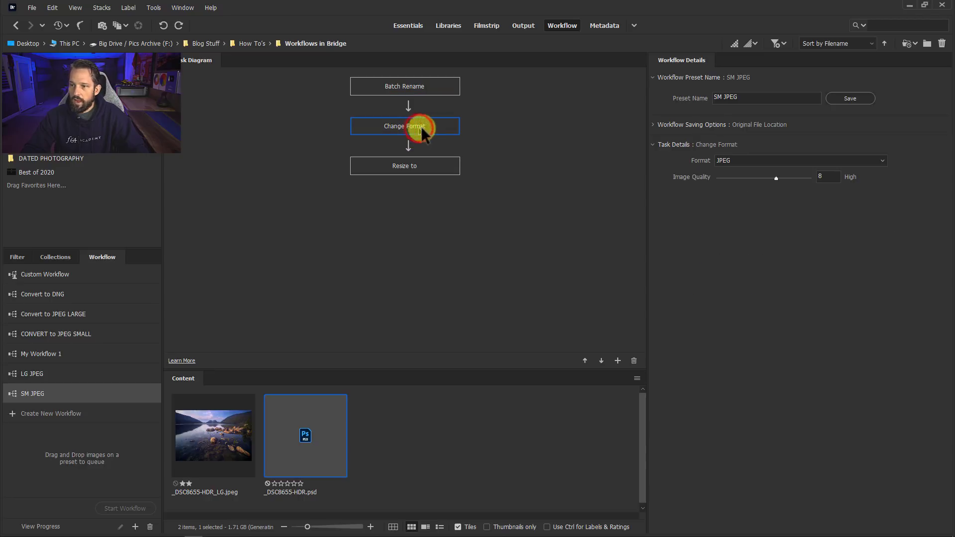
pyautogui.moveTo(435, 169)
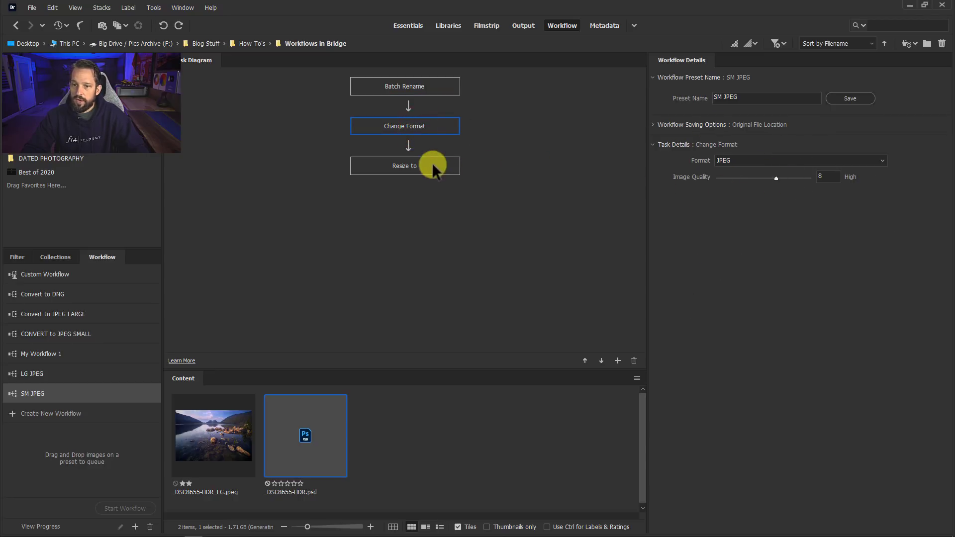
pyautogui.click(404, 166)
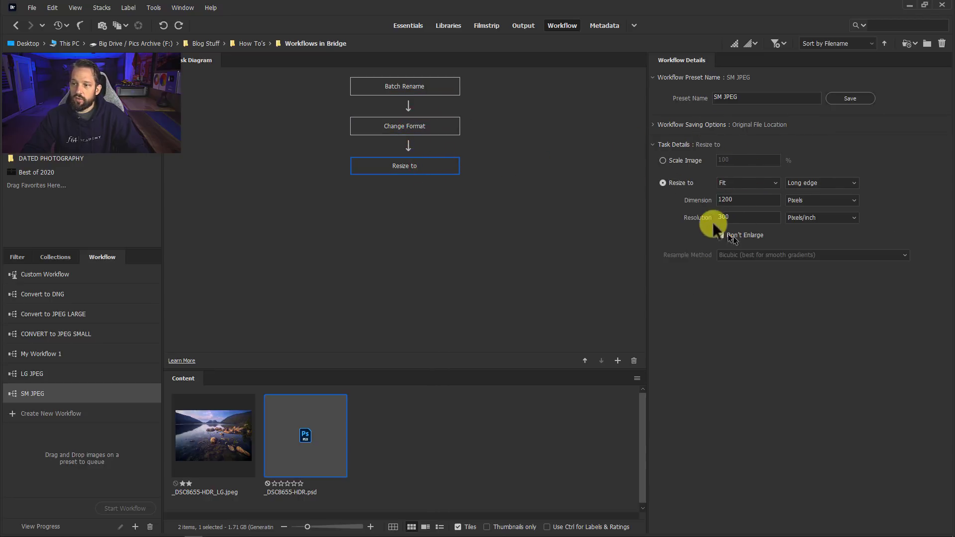
pyautogui.click(721, 235)
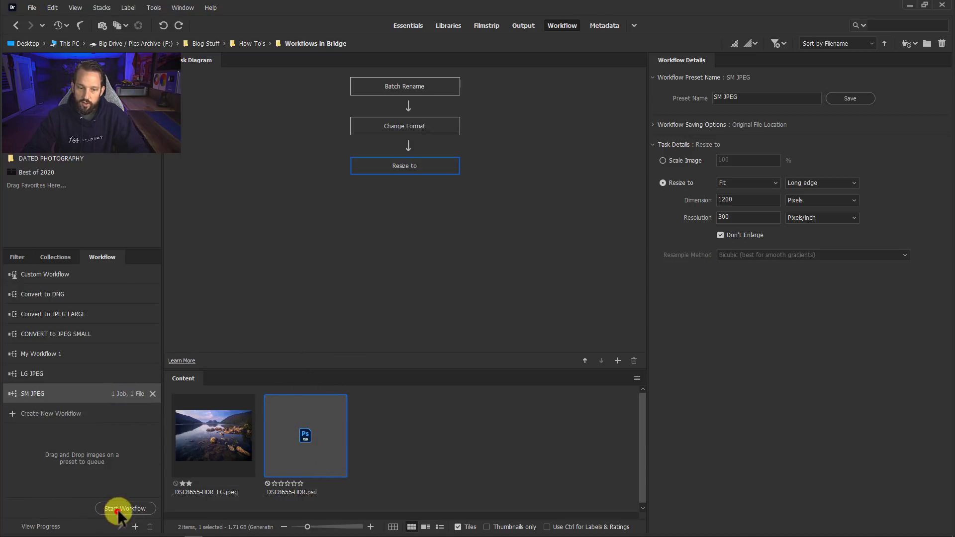
# Run the SM JPEG workflow on the PSD and compare the small and large JPEG sizes
pyautogui.click(125, 508)
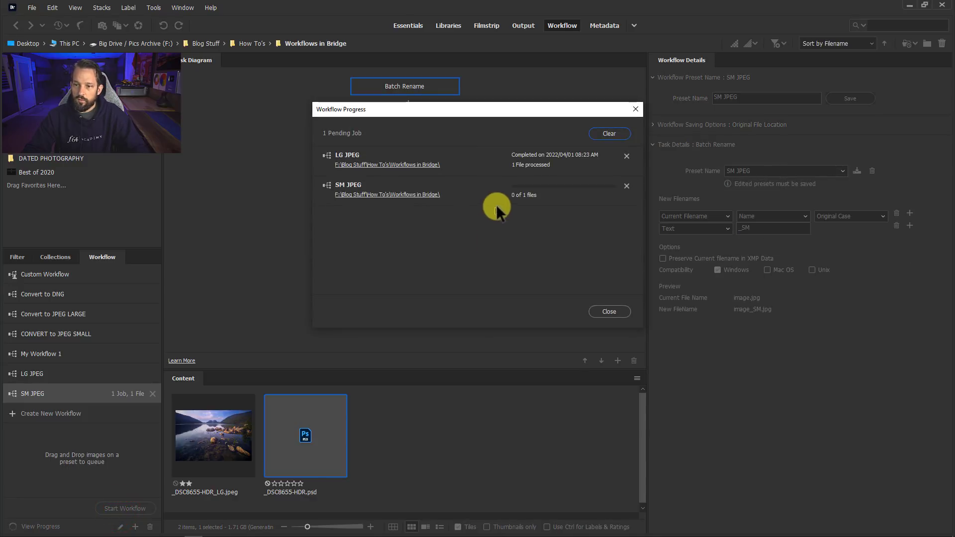
pyautogui.moveTo(362, 437)
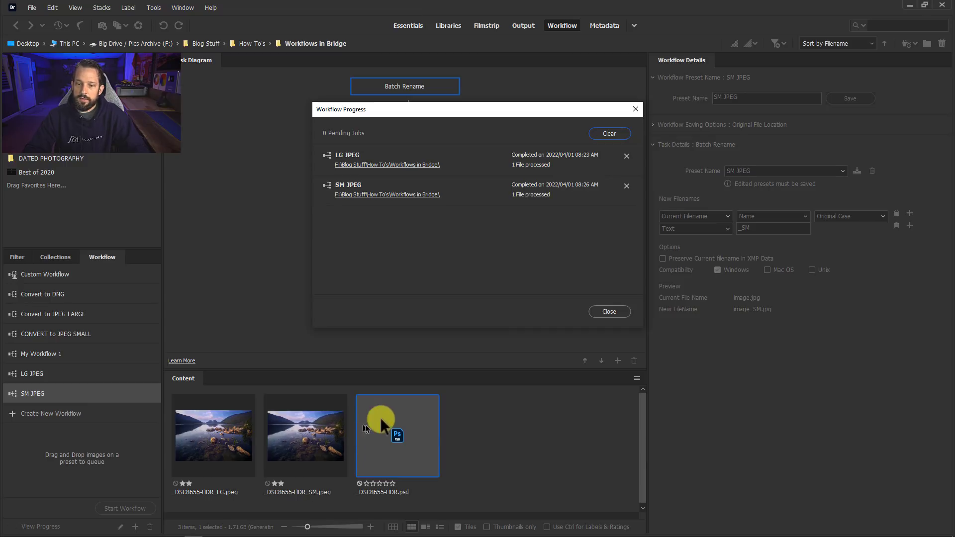
pyautogui.moveTo(317, 438)
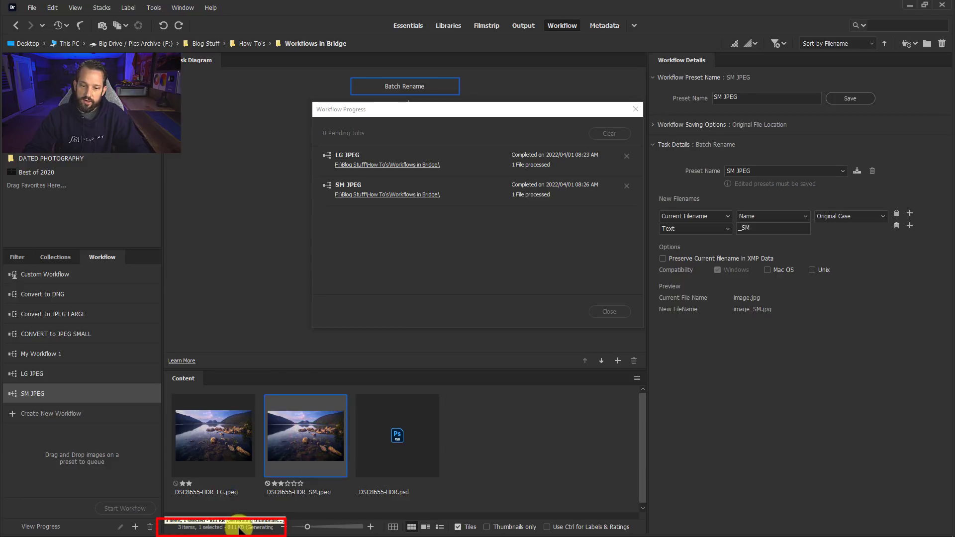
pyautogui.click(214, 436)
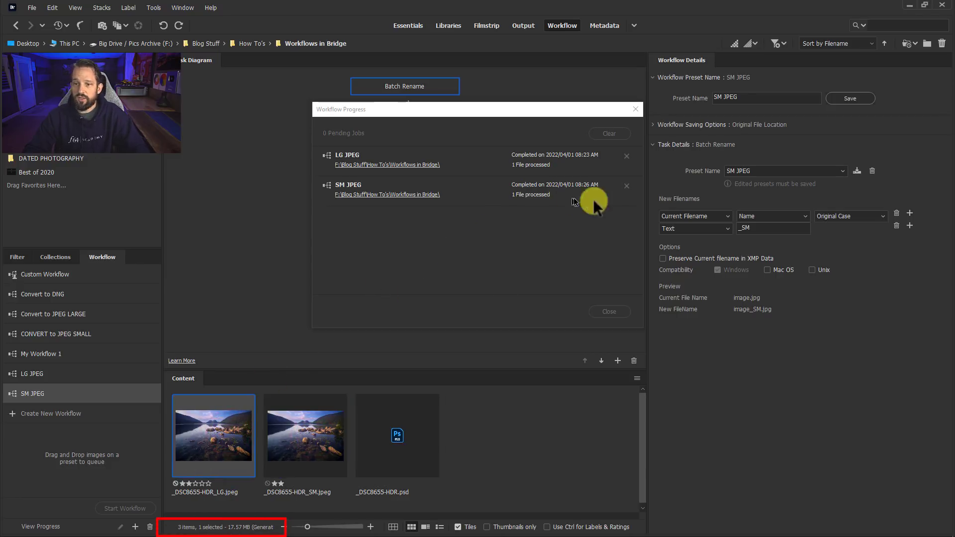
pyautogui.click(608, 311)
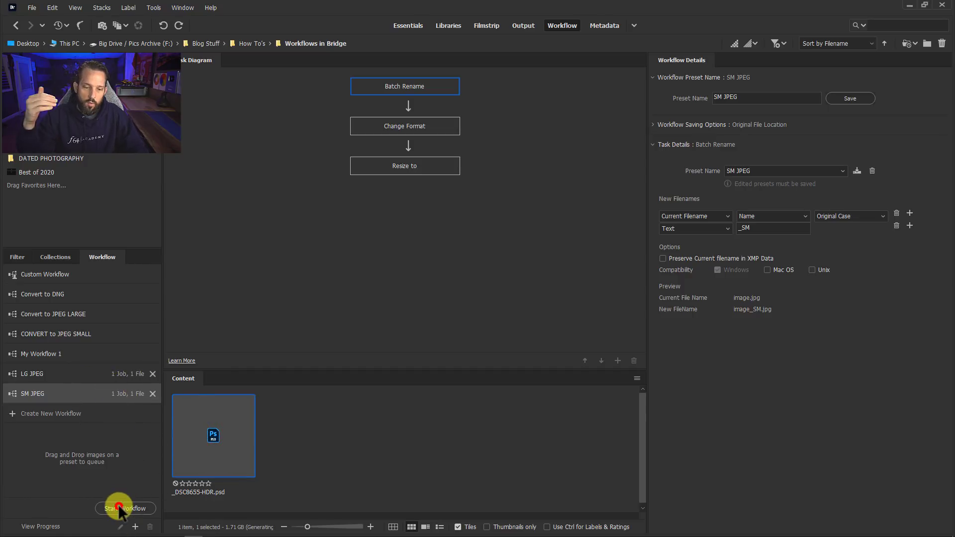
# Start both queued LG JPEG and SM JPEG workflows on the PSD together
pyautogui.click(126, 508)
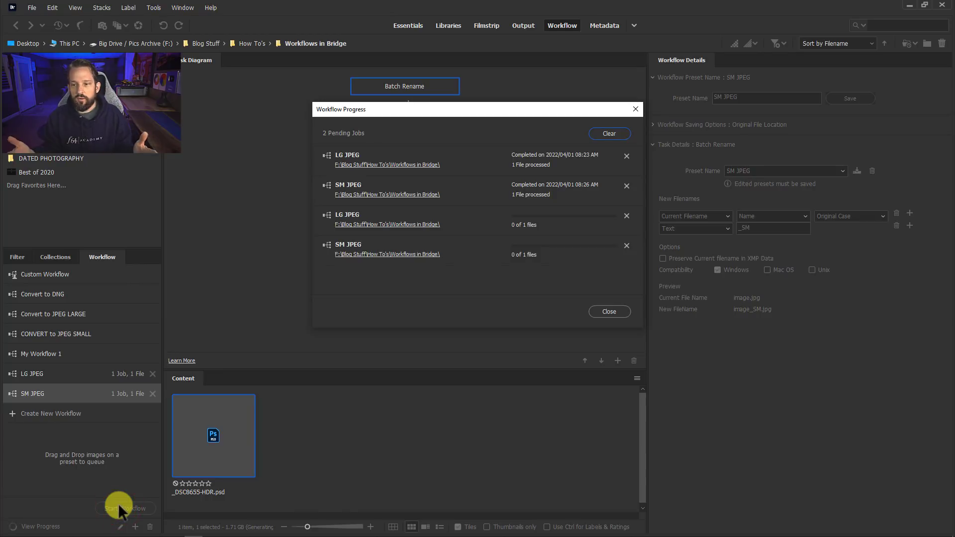